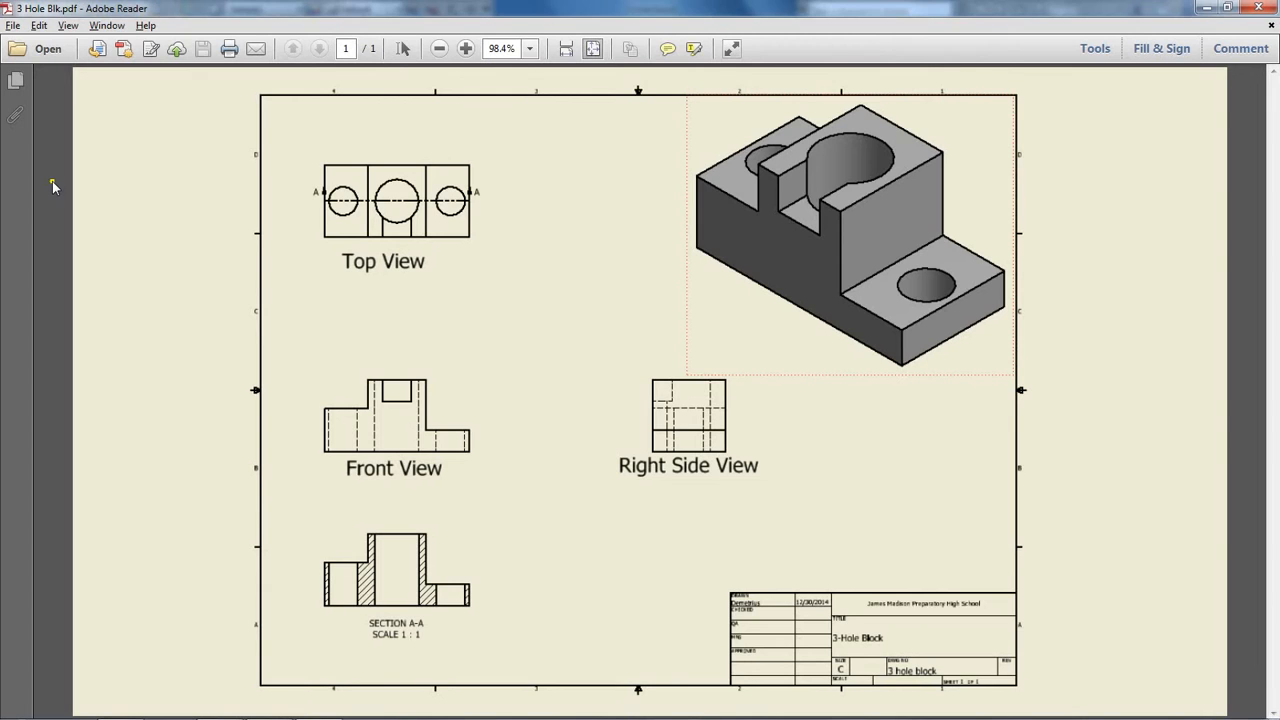
pyautogui.moveTo(657, 222)
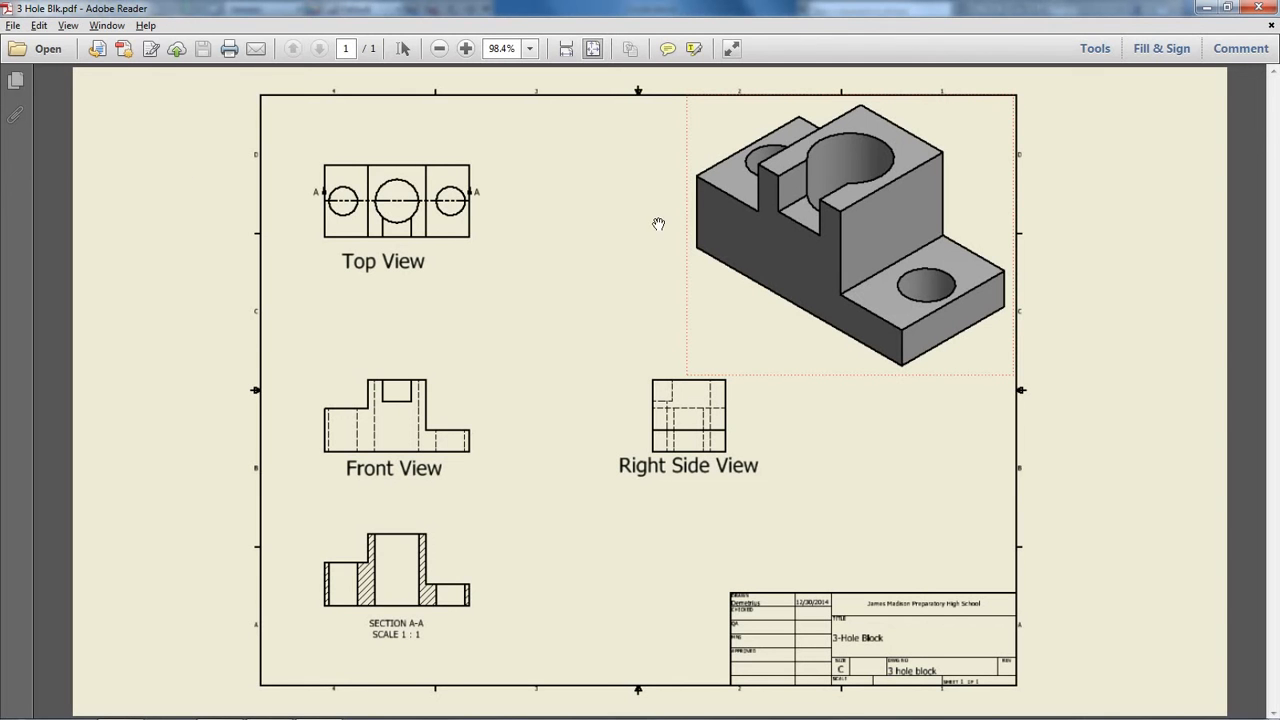
pyautogui.moveTo(805, 205)
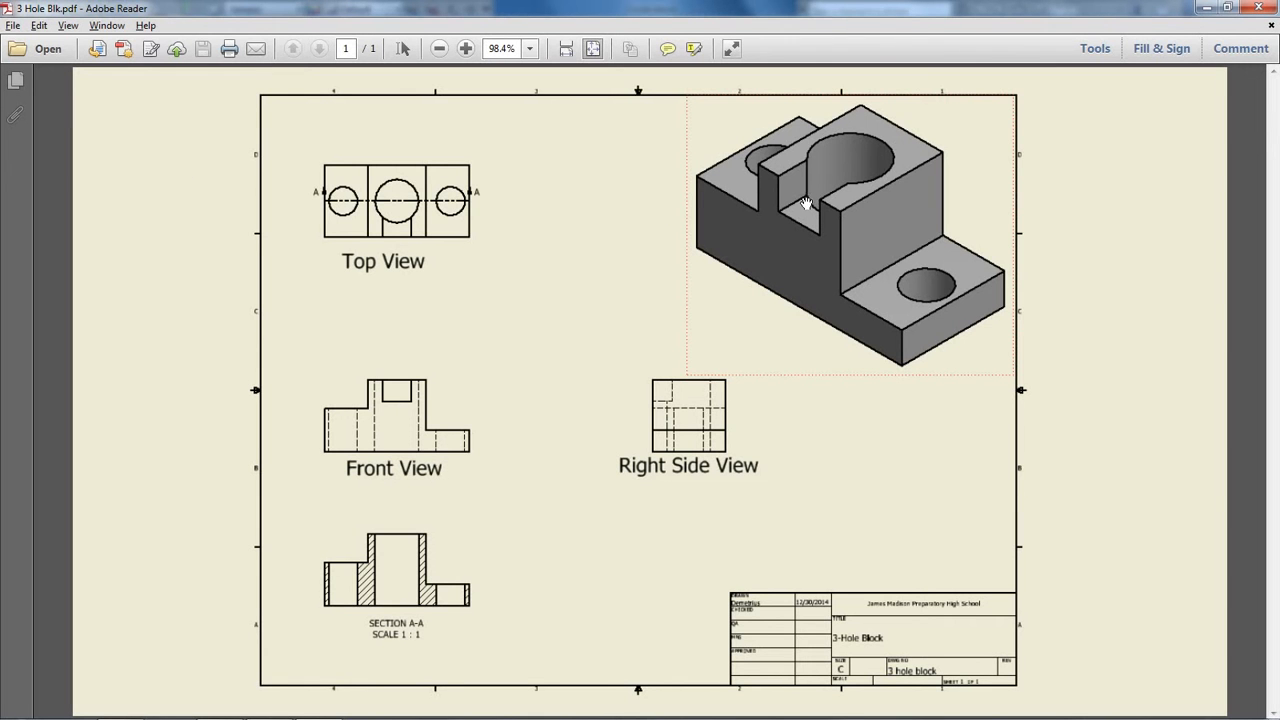
pyautogui.moveTo(781, 313)
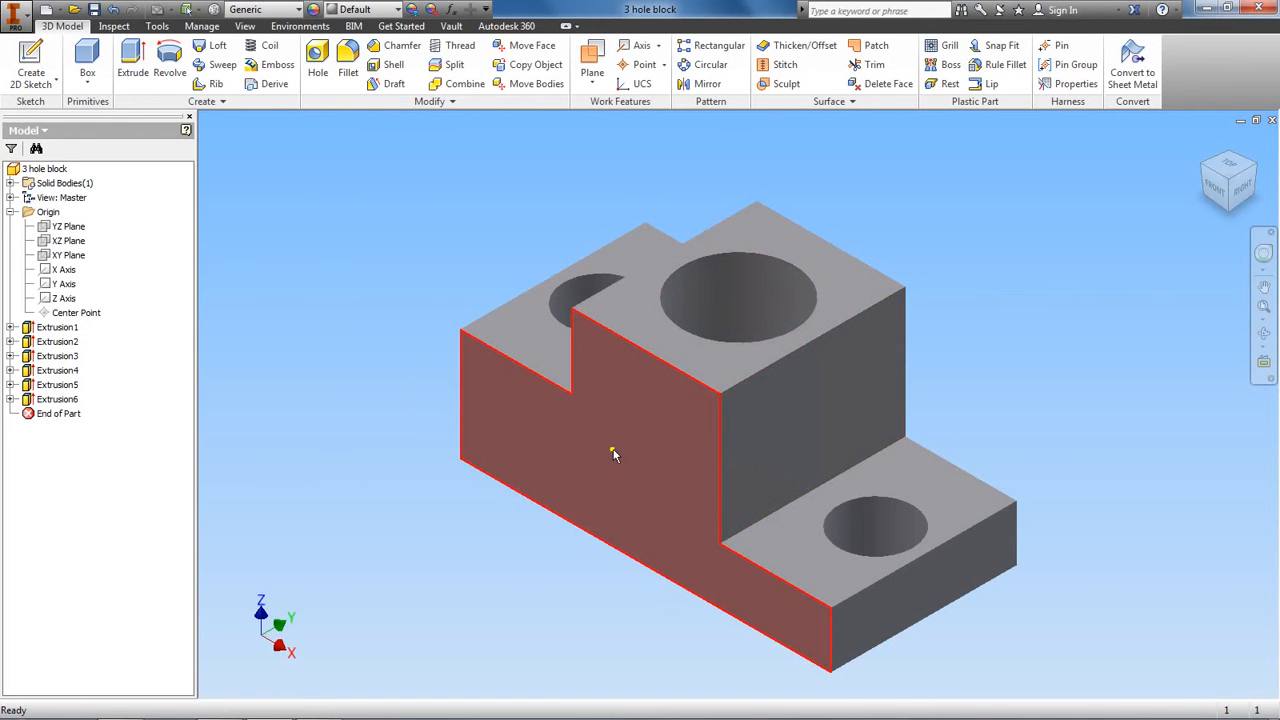
# Create Sketch7 on the block's front stepped face from its right-click menu
pyautogui.rightClick(614, 453)
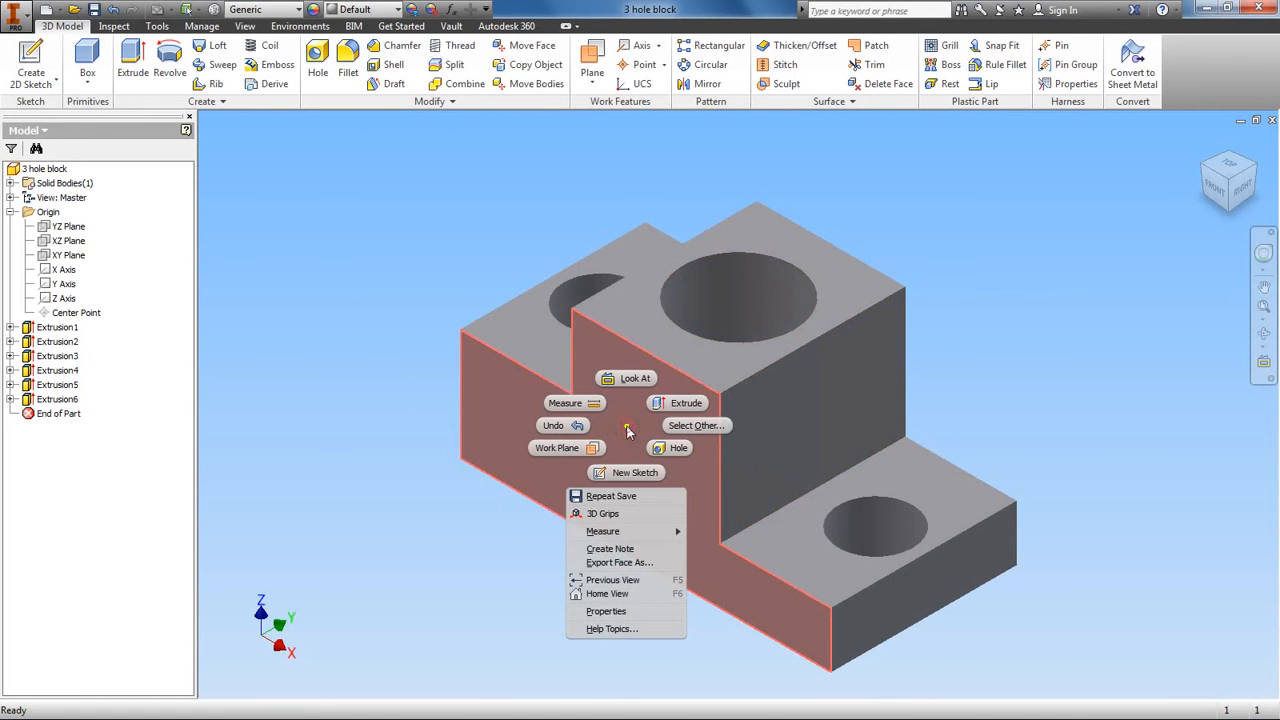
pyautogui.click(625, 473)
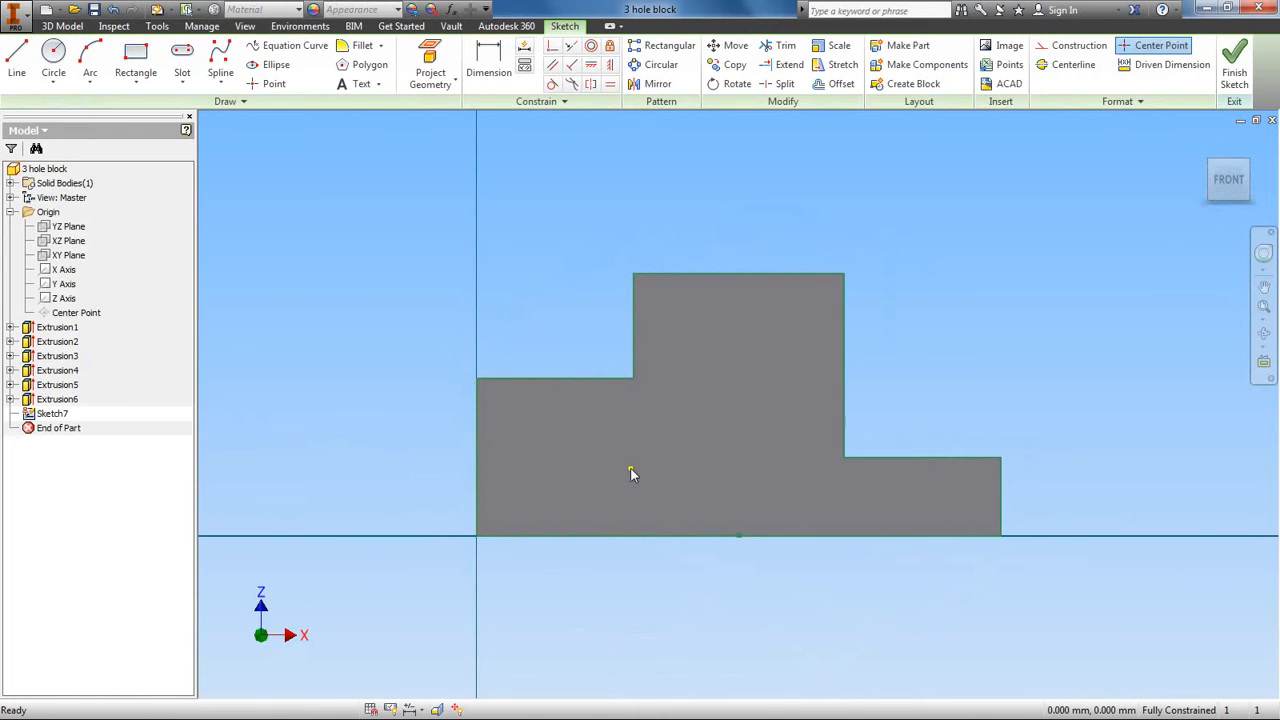
pyautogui.moveTo(698, 407)
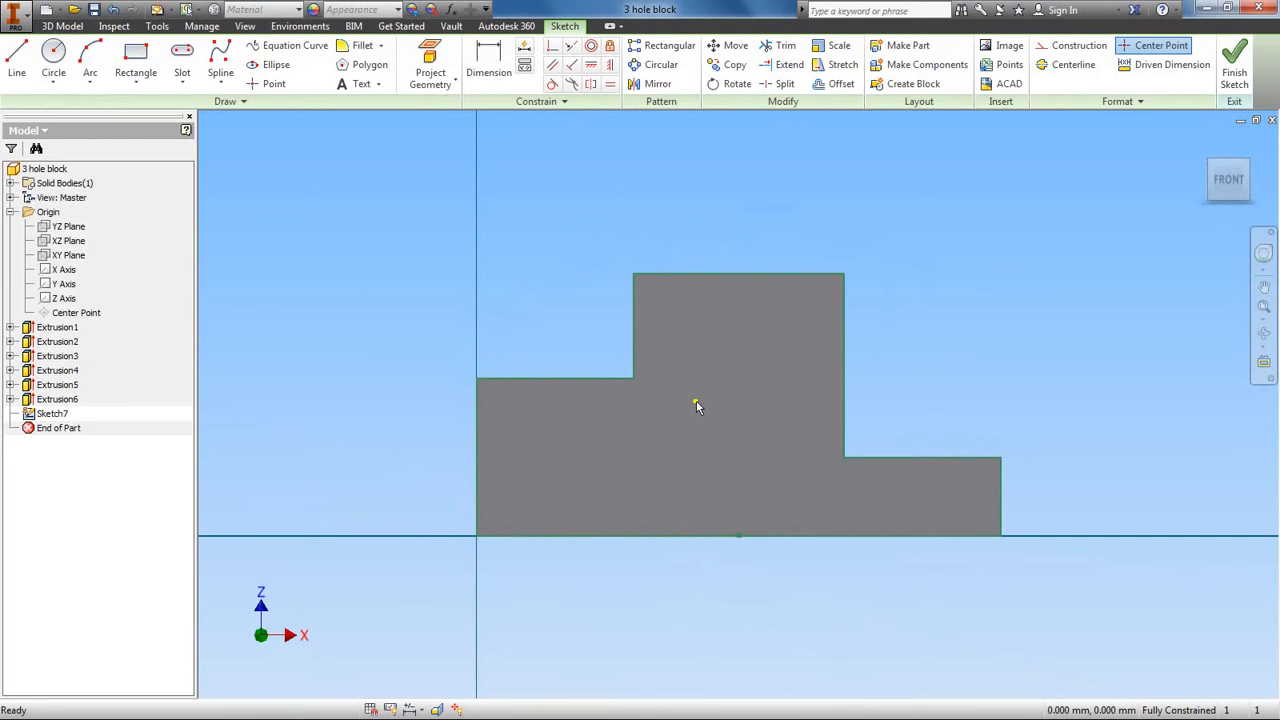
pyautogui.moveTo(382, 222)
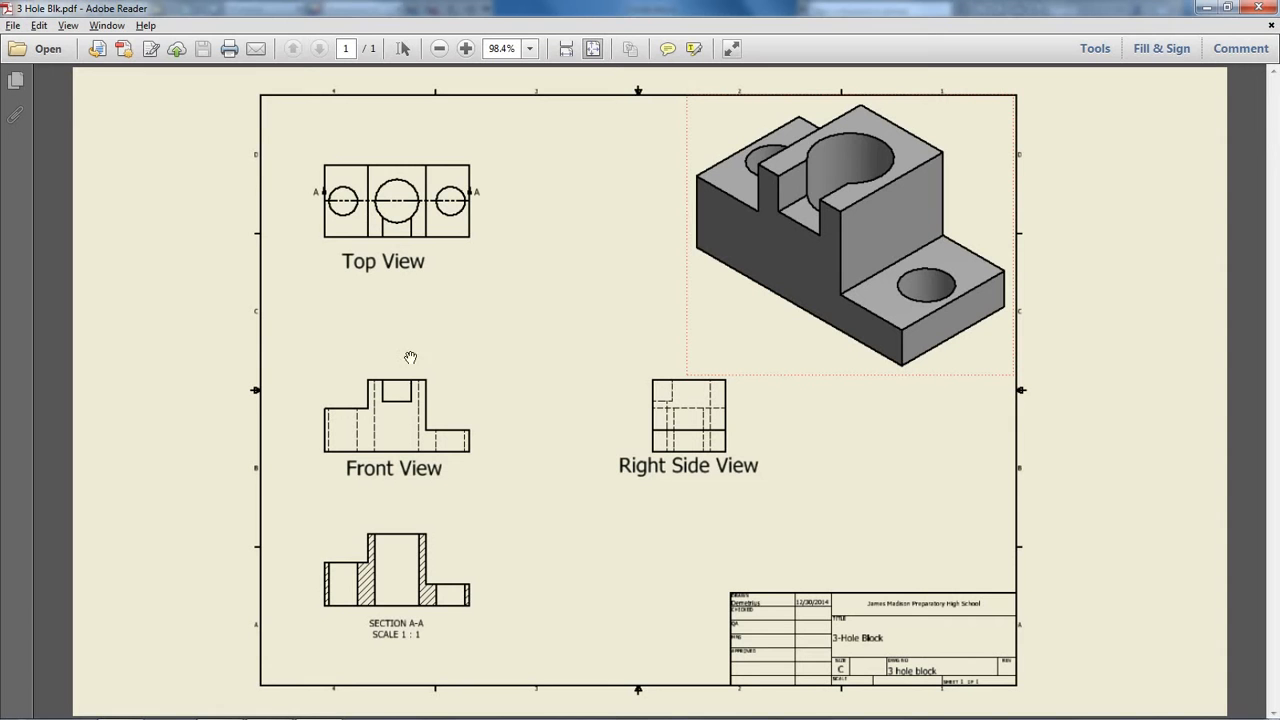
pyautogui.moveTo(800, 207)
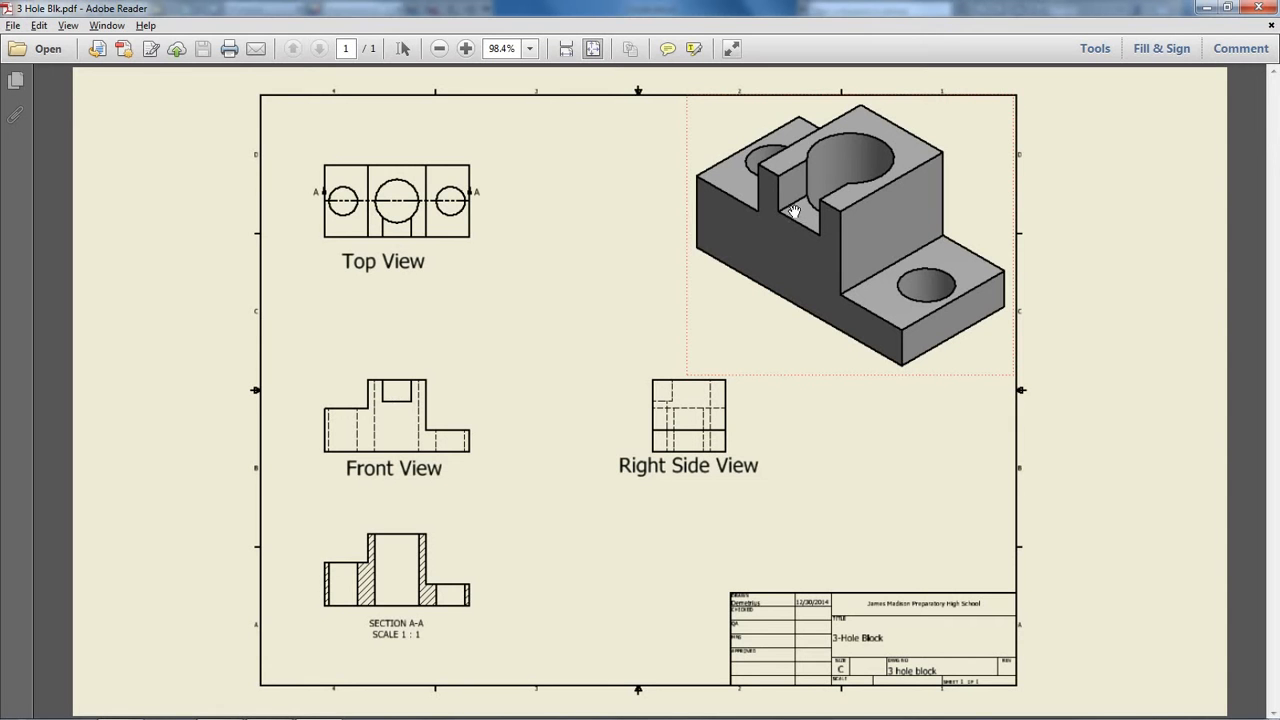
pyautogui.moveTo(398, 388)
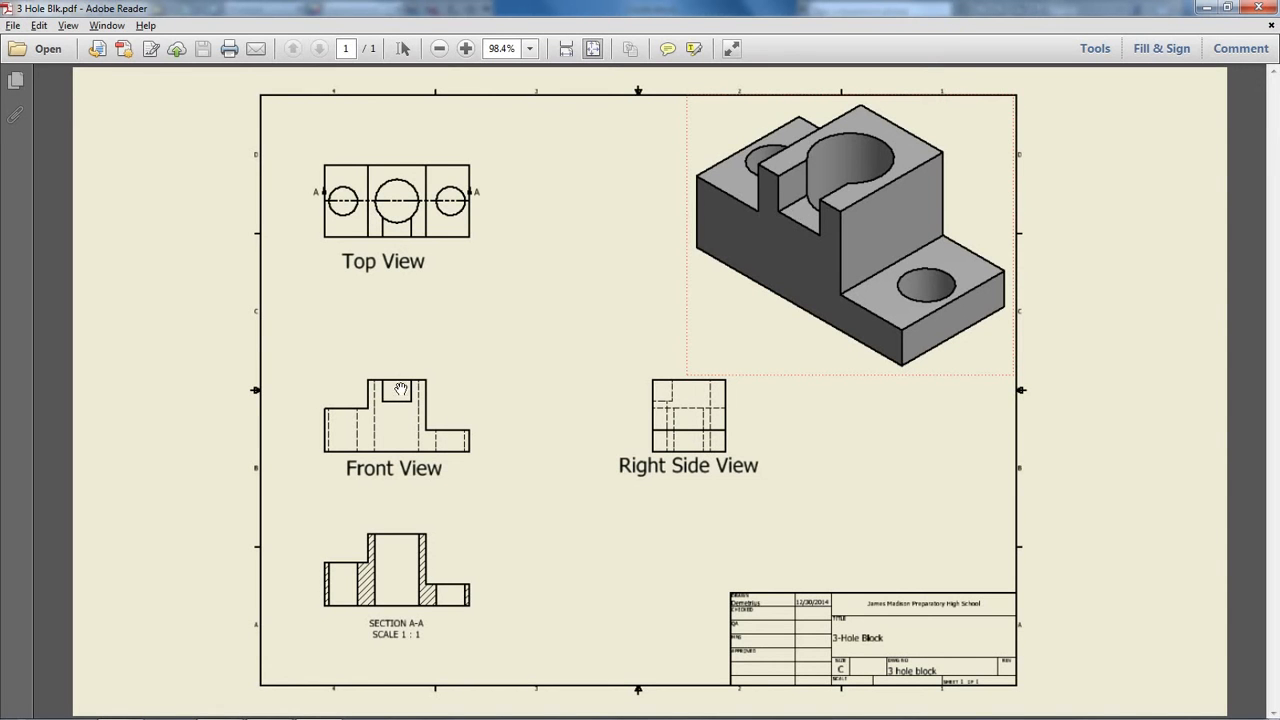
pyautogui.moveTo(397, 400)
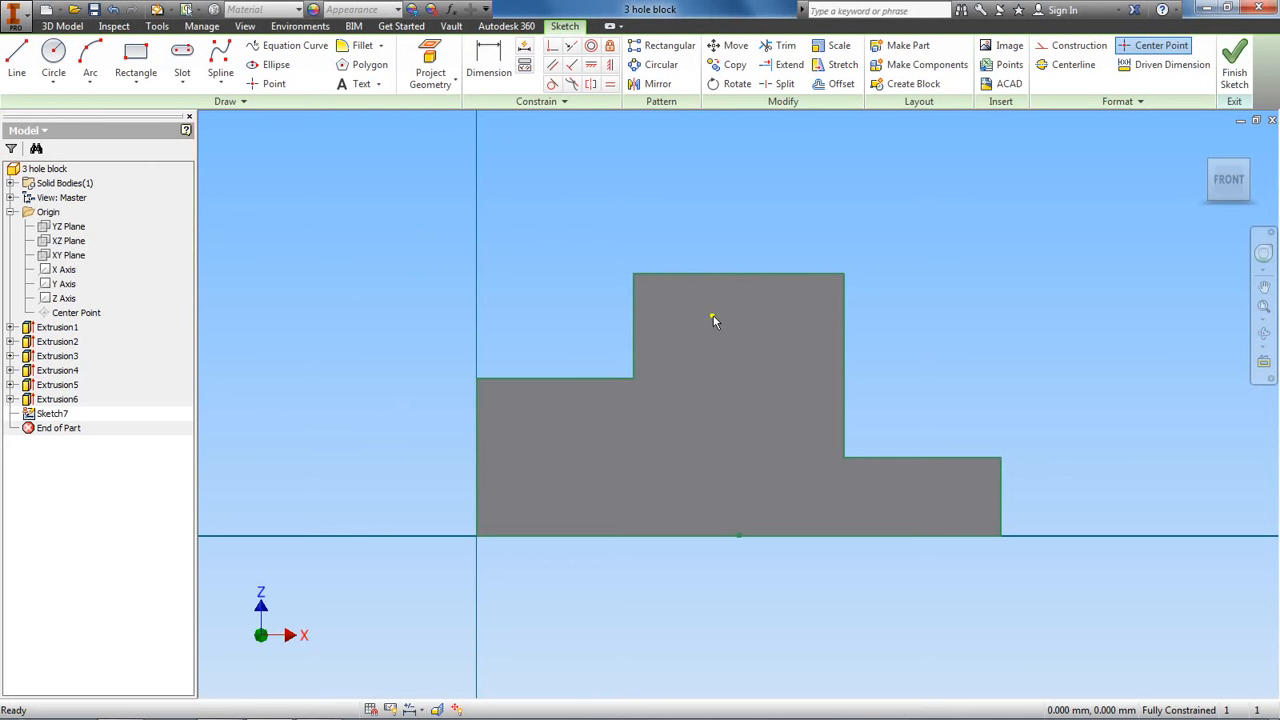
# Draw a small rectangle starting on the top edge of the block's raised centre section
pyautogui.click(130, 52)
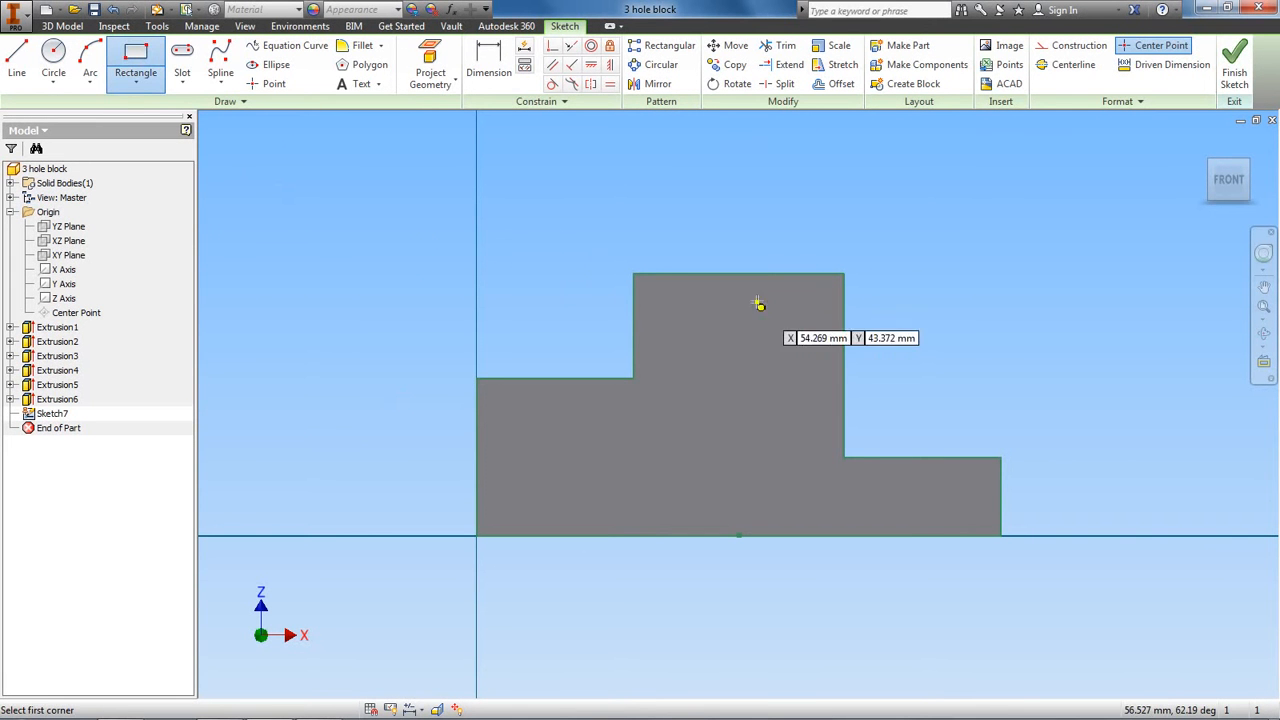
pyautogui.click(712, 300)
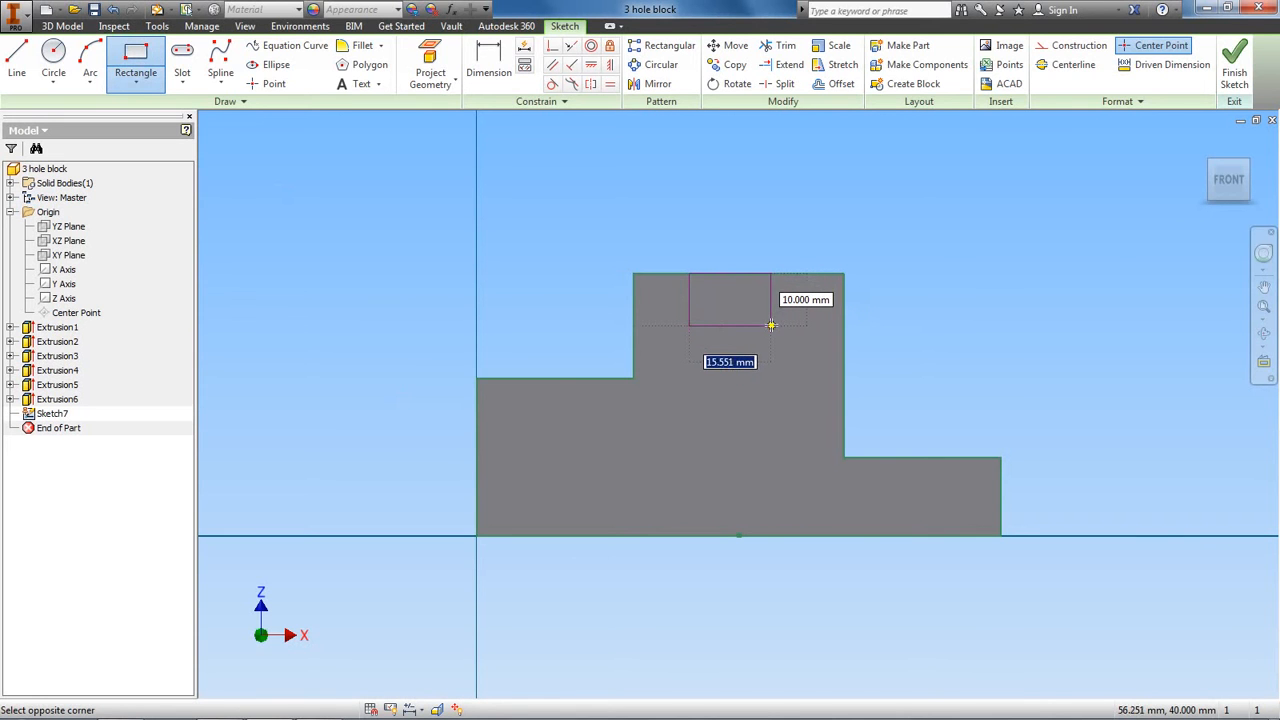
pyautogui.moveTo(738, 324)
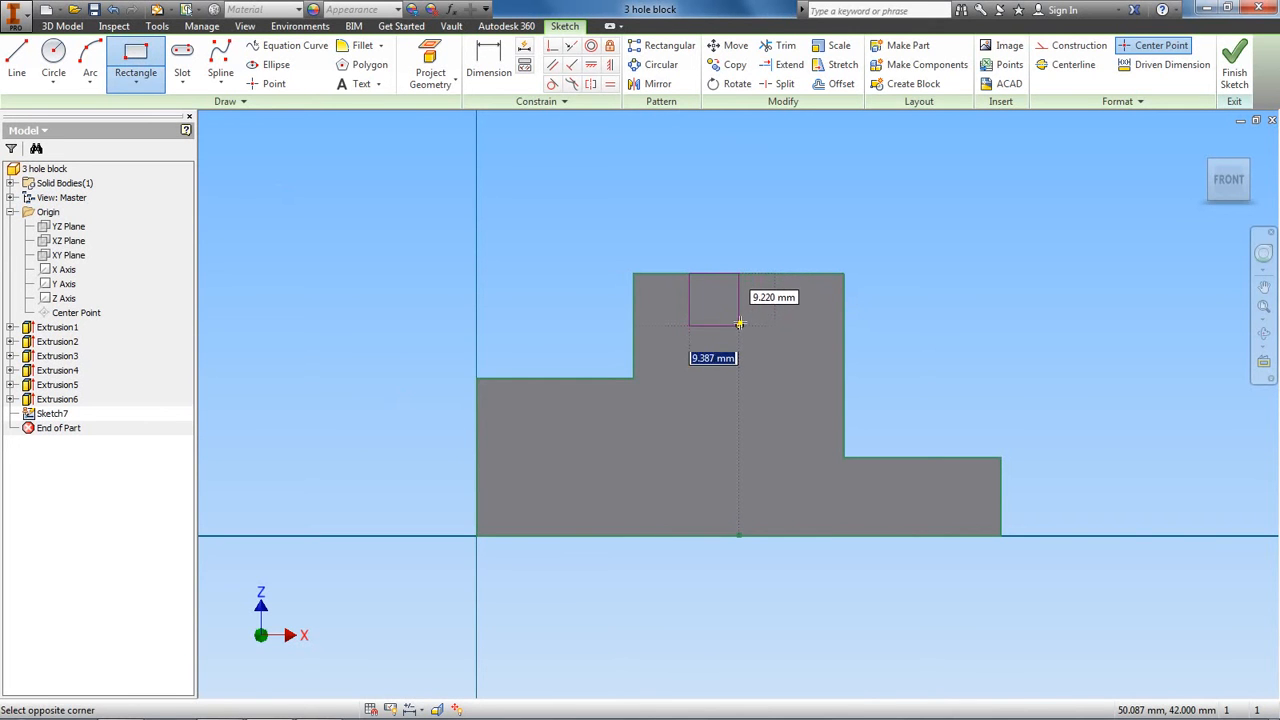
pyautogui.rightClick(740, 322)
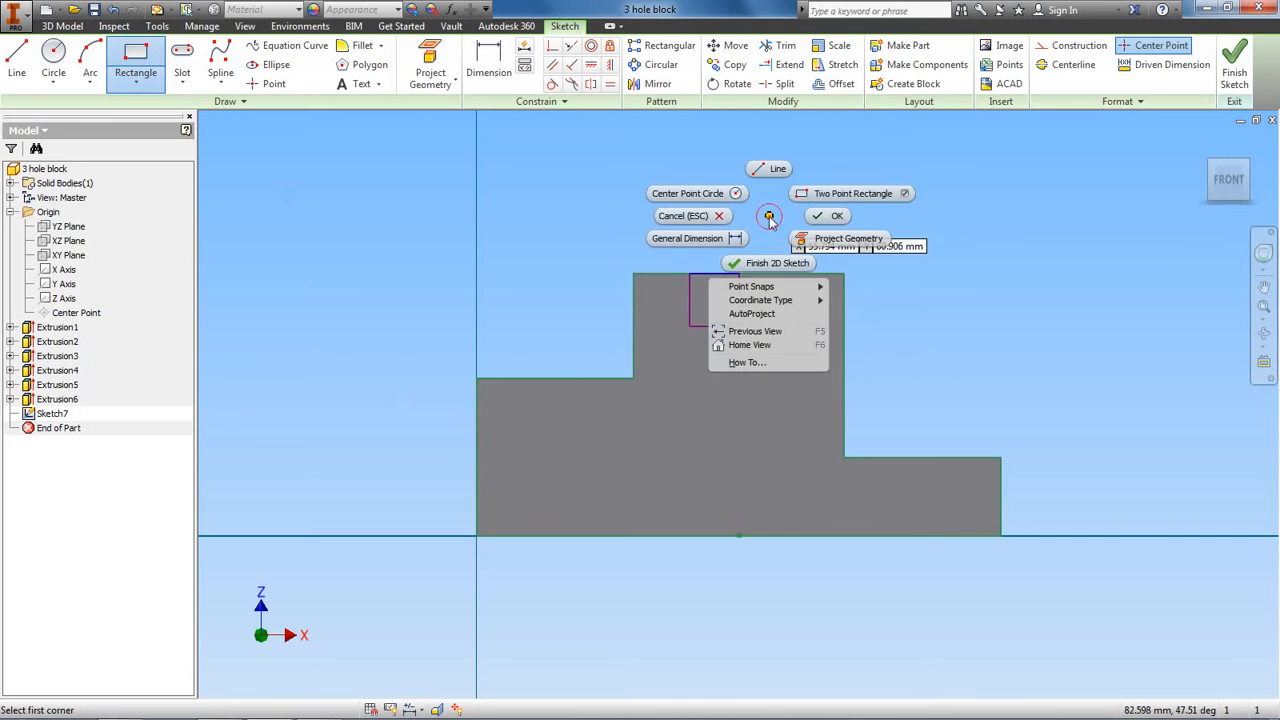
pyautogui.click(814, 219)
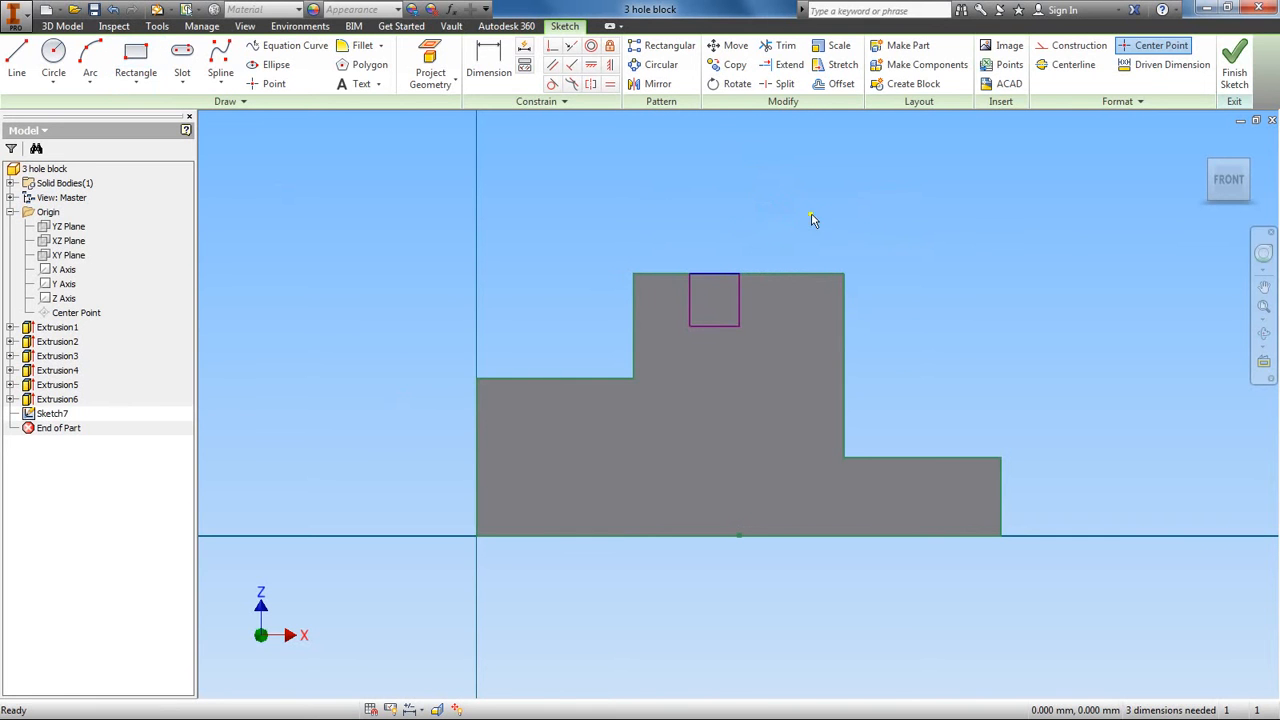
# Dimension the rectangle to 15 mm height and 20 mm width
pyautogui.click(488, 65)
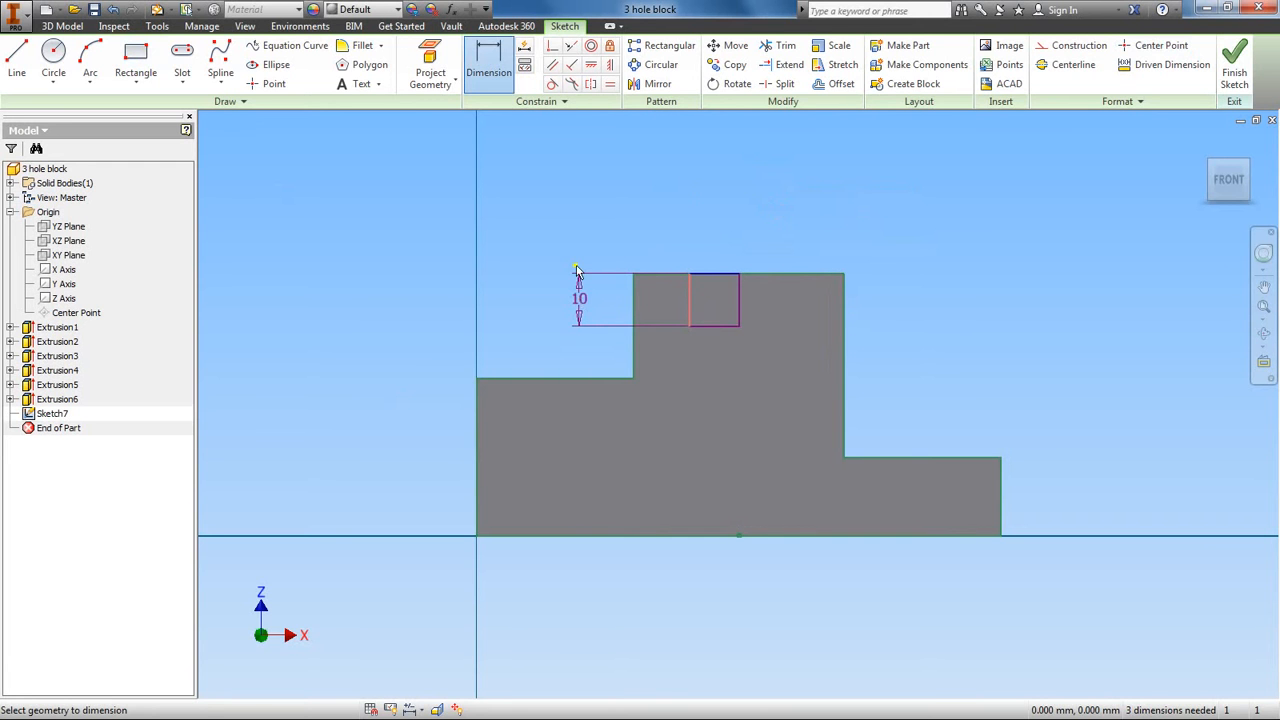
pyautogui.doubleClick(578, 299)
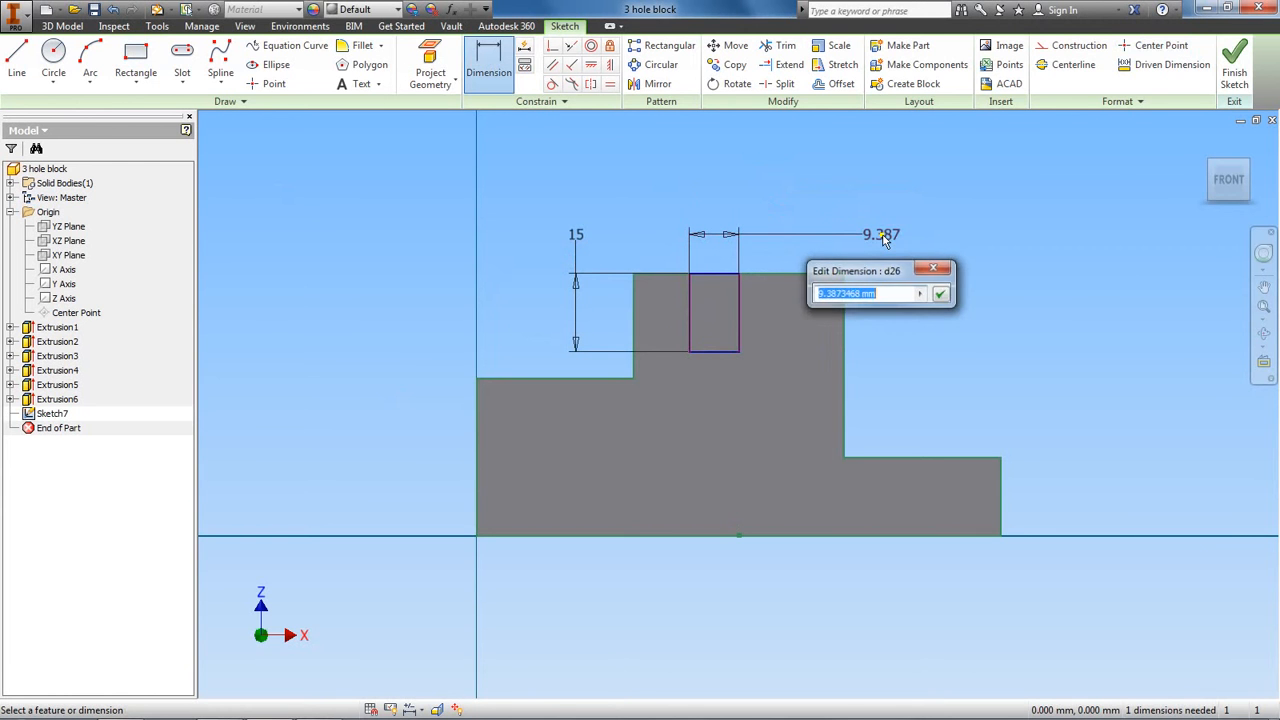
pyautogui.write('20')
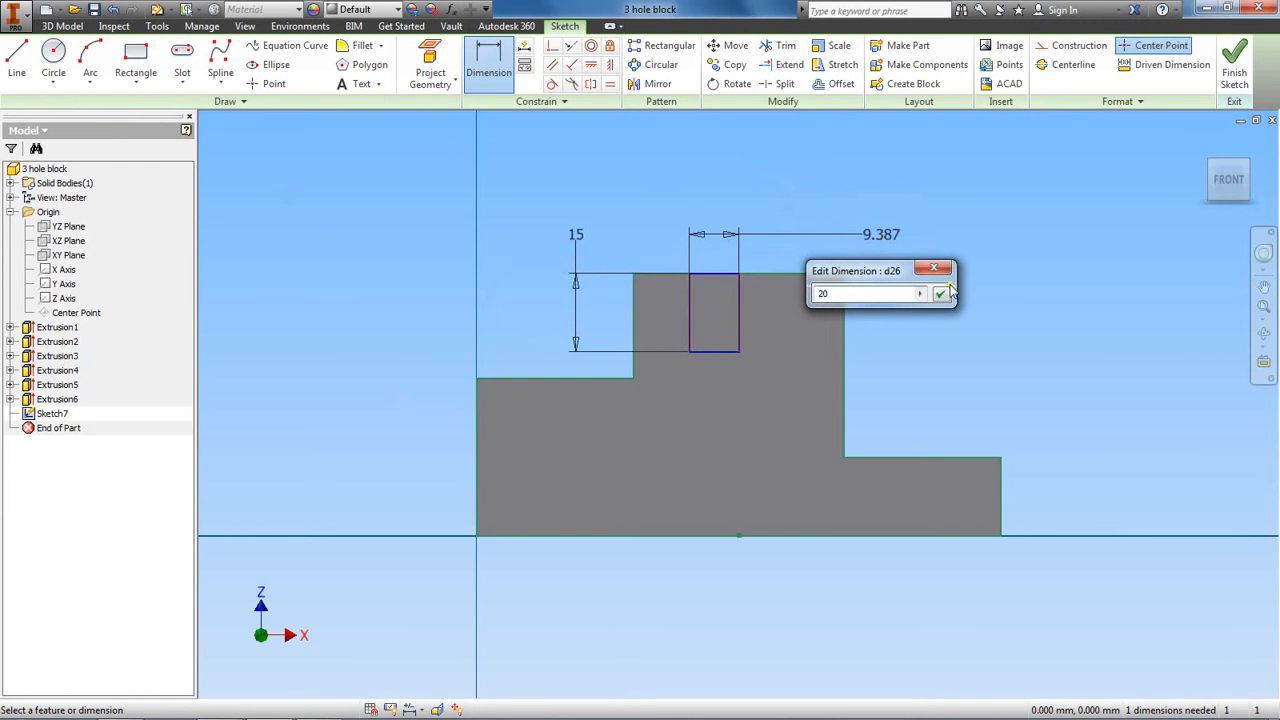
pyautogui.click(941, 293)
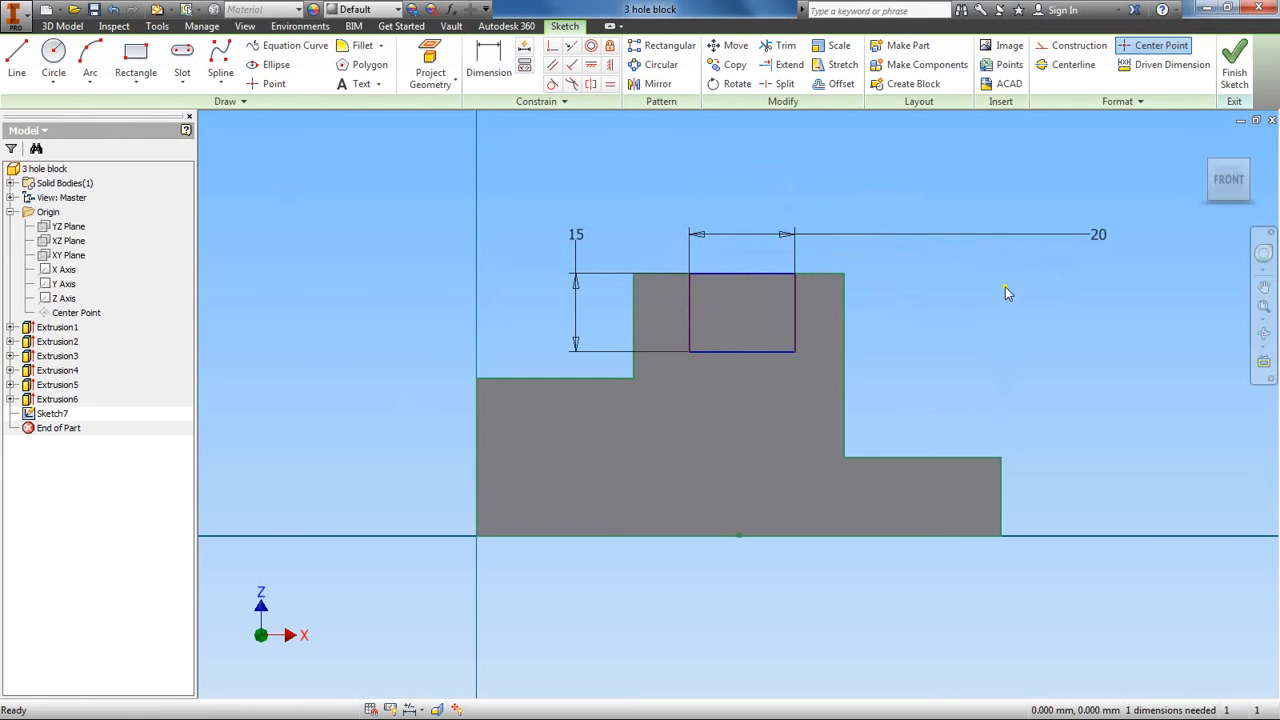
pyautogui.moveTo(635, 141)
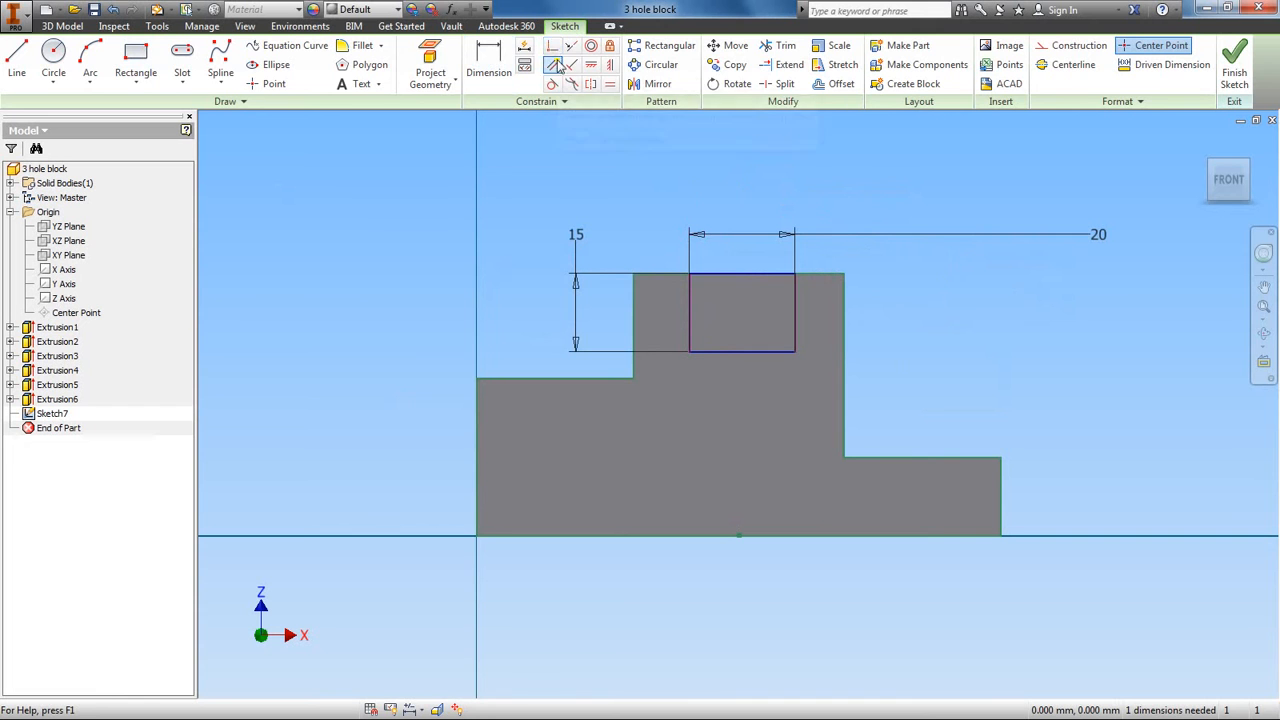
pyautogui.moveTo(549, 47)
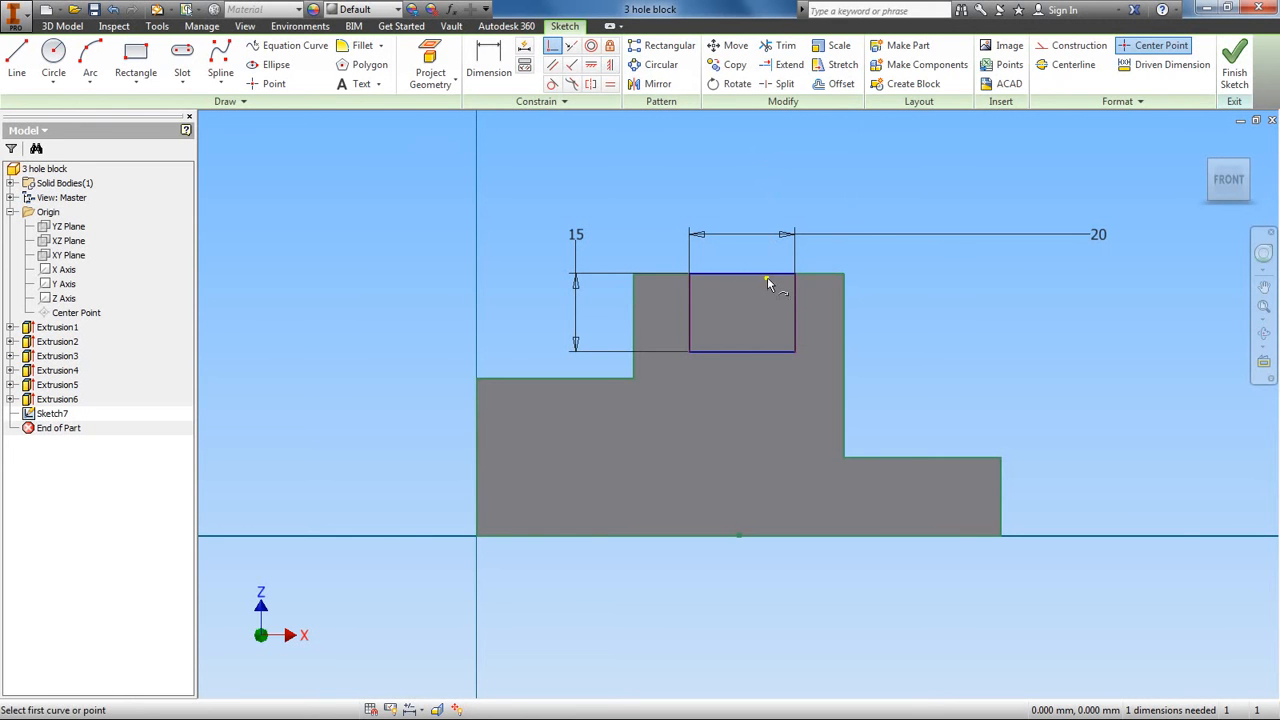
pyautogui.moveTo(921, 271)
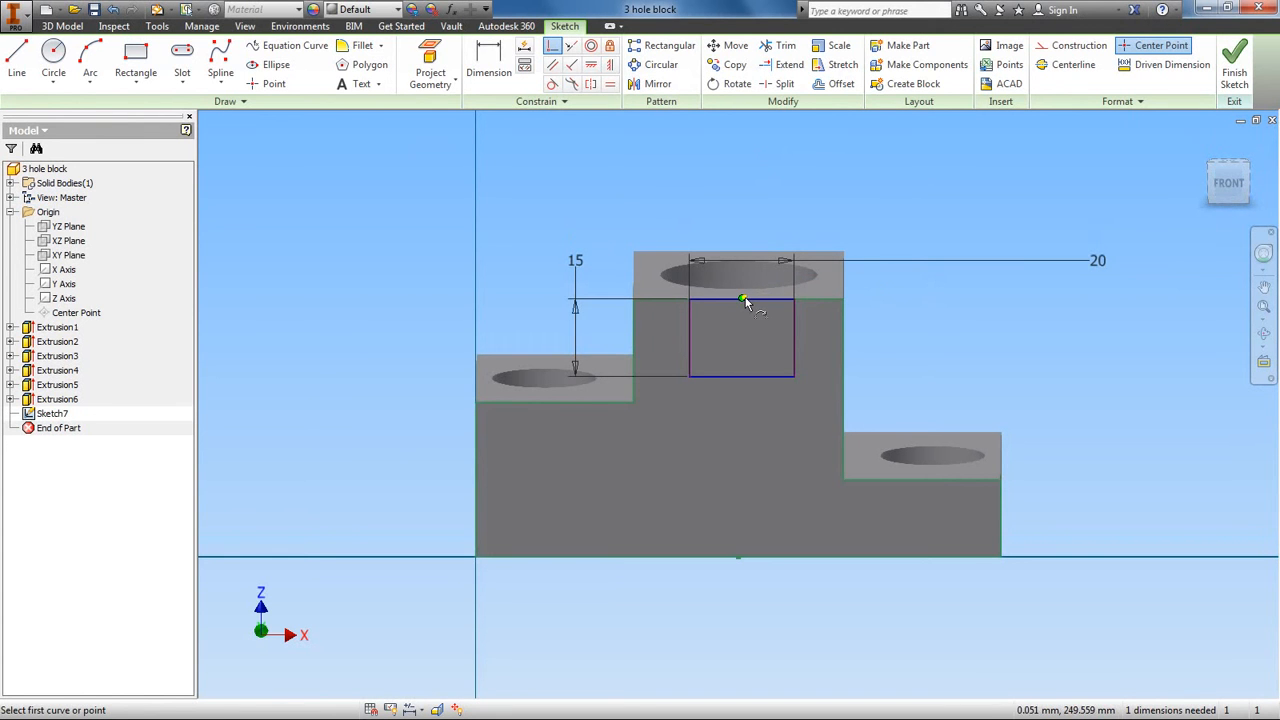
# Constrain the rectangle's top-edge midpoint coincident with the part's projected center point
pyautogui.click(740, 301)
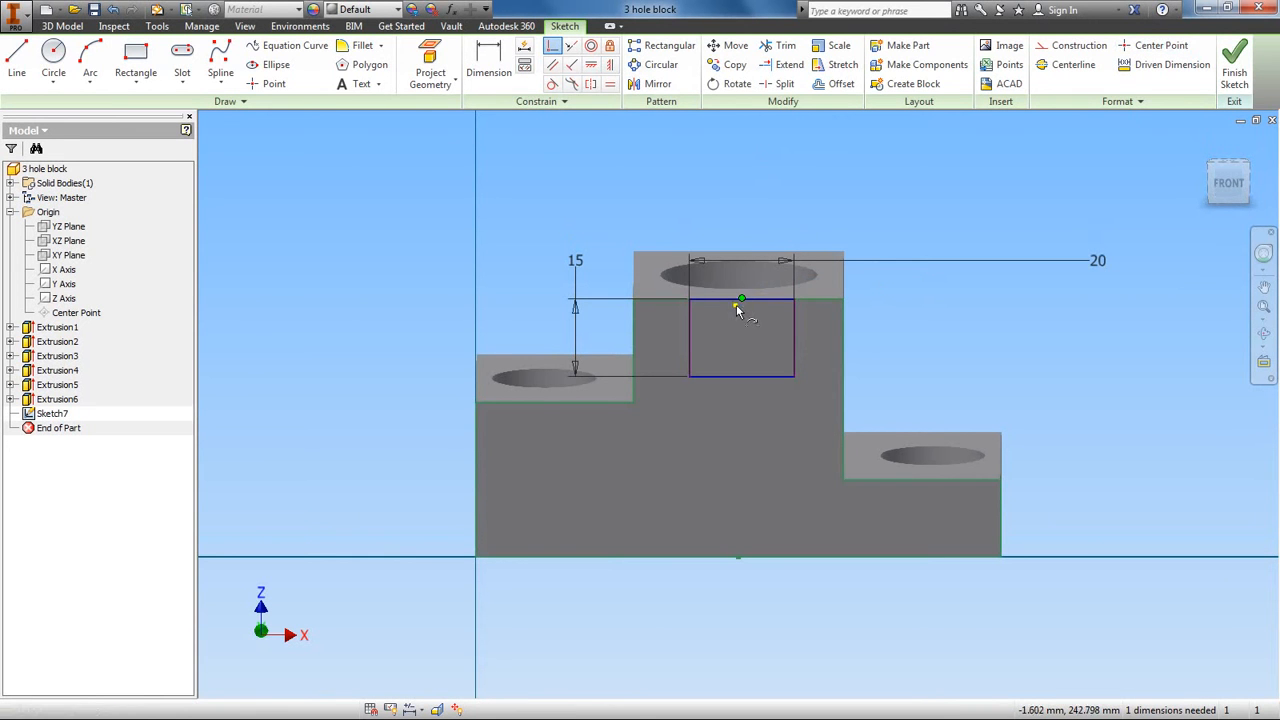
pyautogui.click(740, 298)
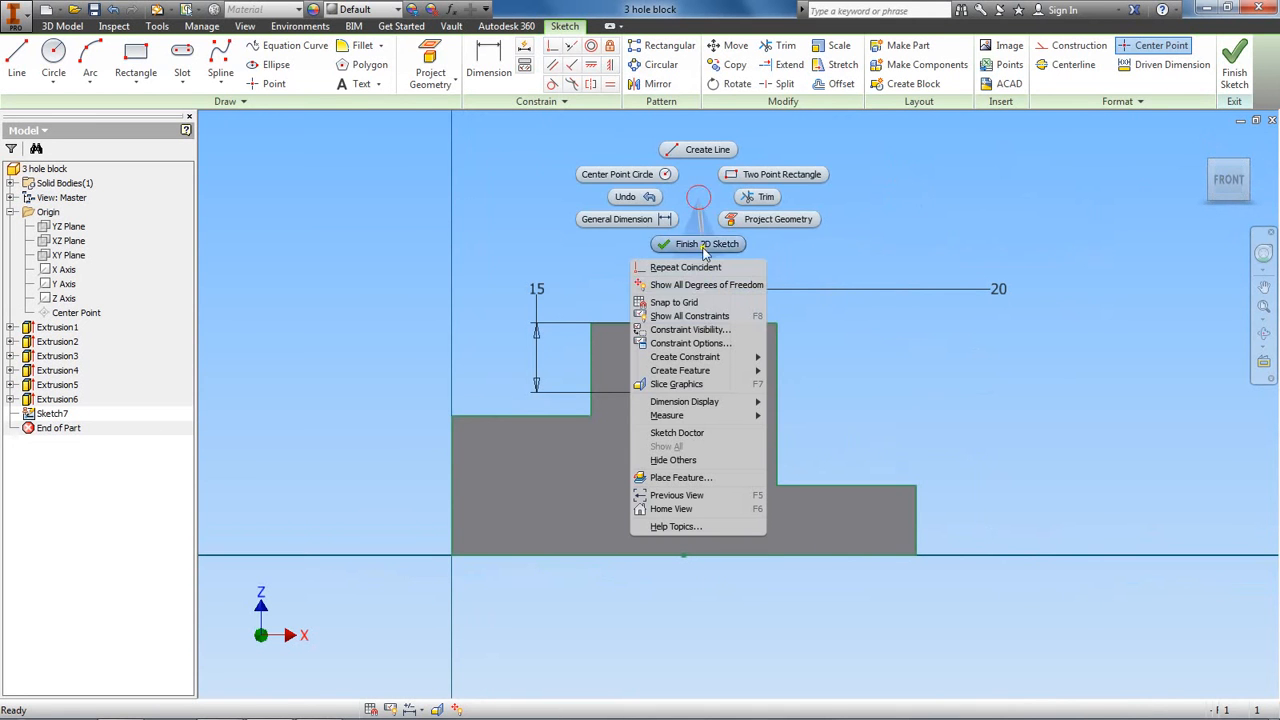
pyautogui.moveTo(667, 415)
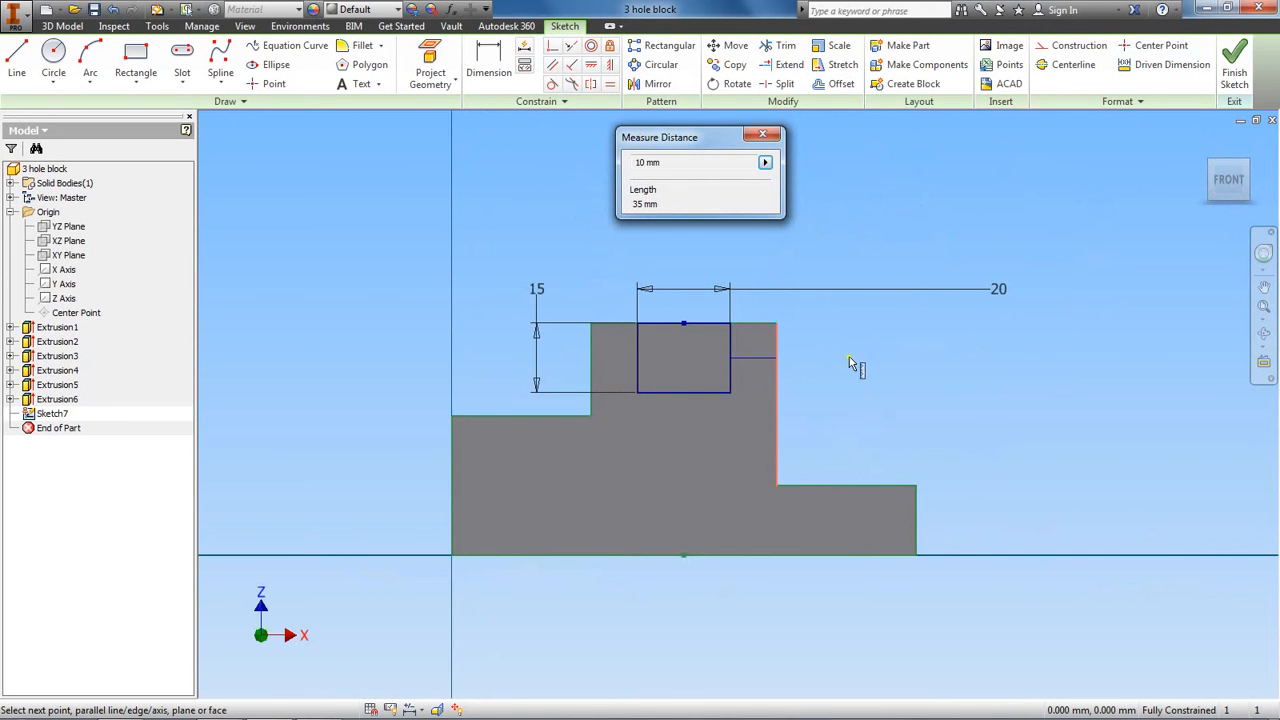
pyautogui.moveTo(742, 245)
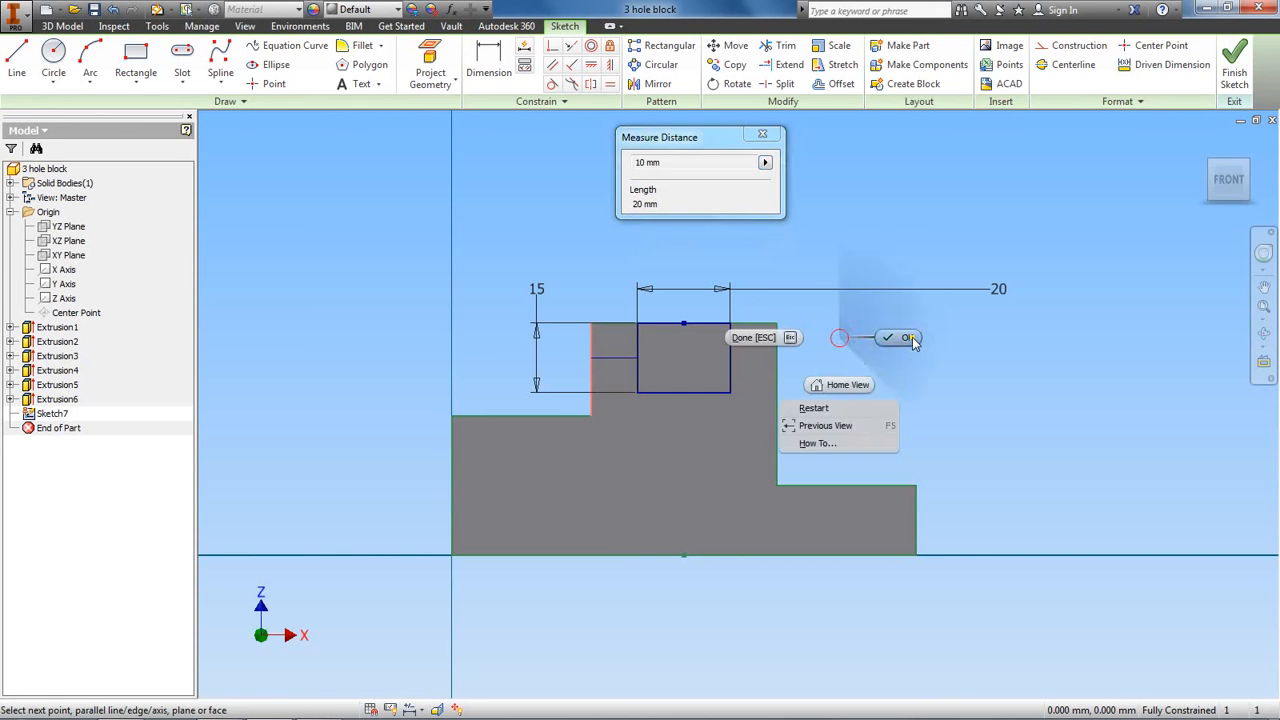
pyautogui.click(900, 337)
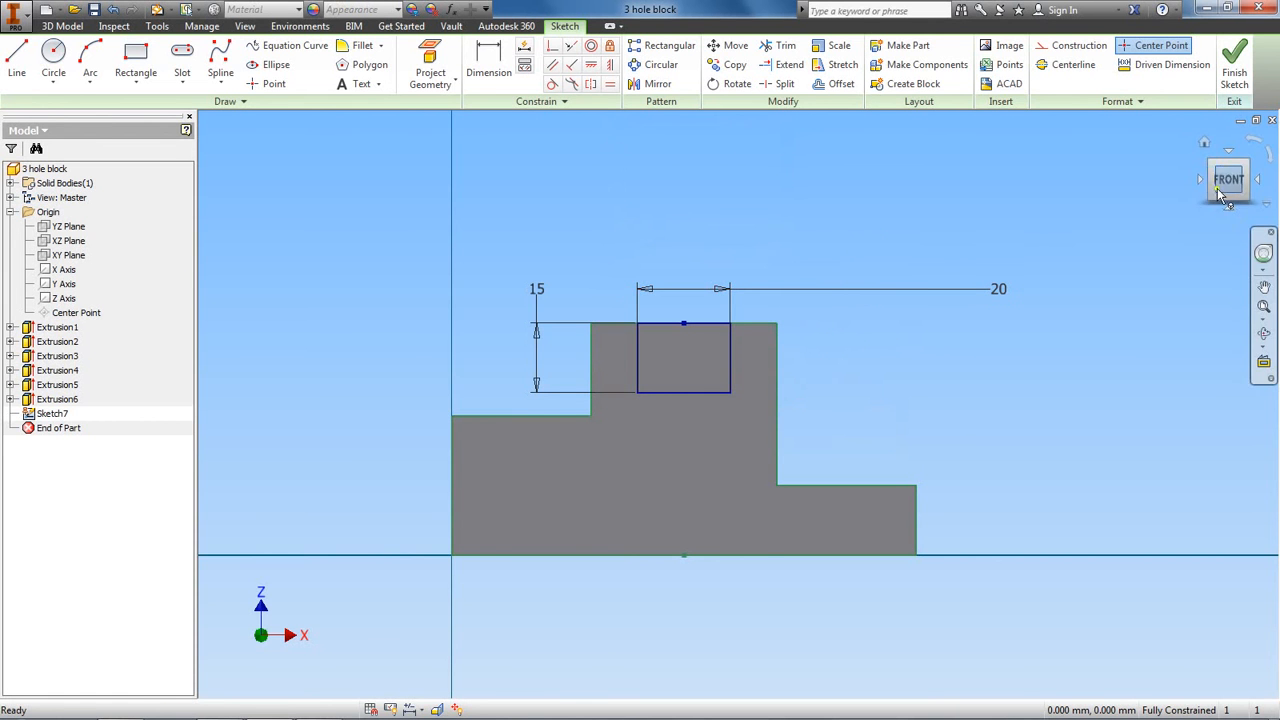
# Return to the FRONT view and finish Sketch7
pyautogui.moveTo(1228, 179); pyautogui.dragTo(1228, 200)
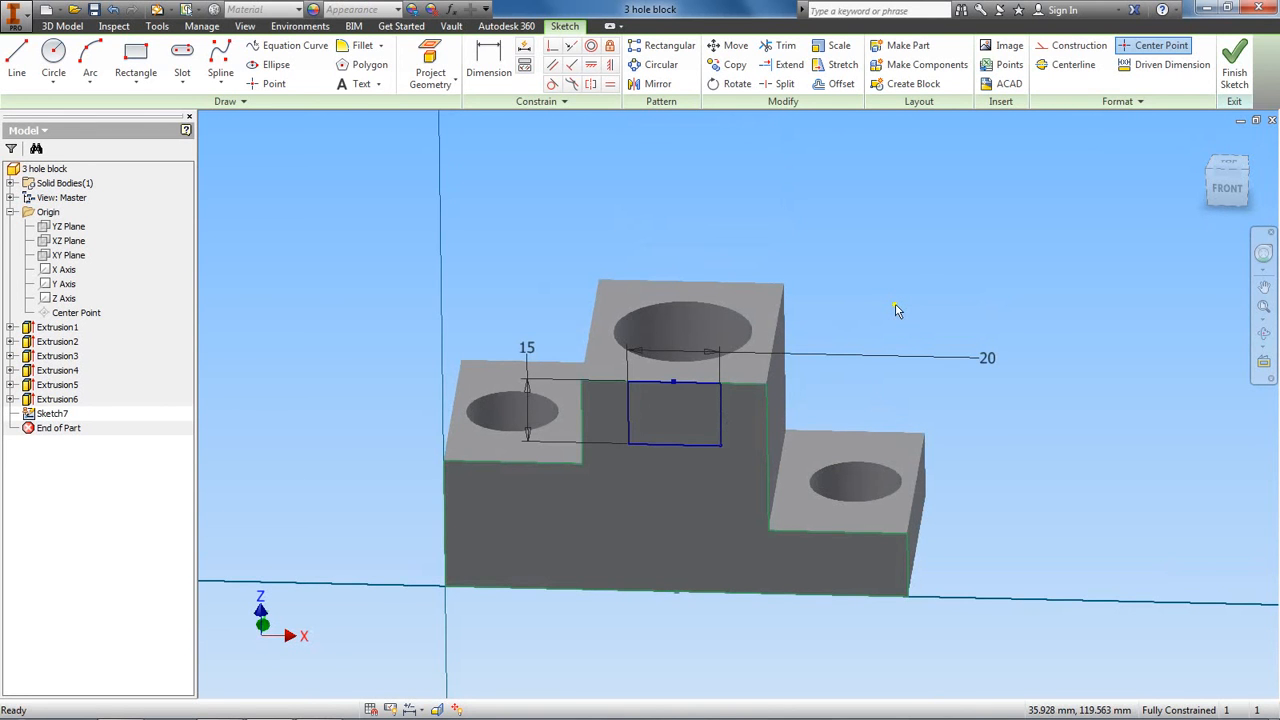
pyautogui.moveTo(903, 310)
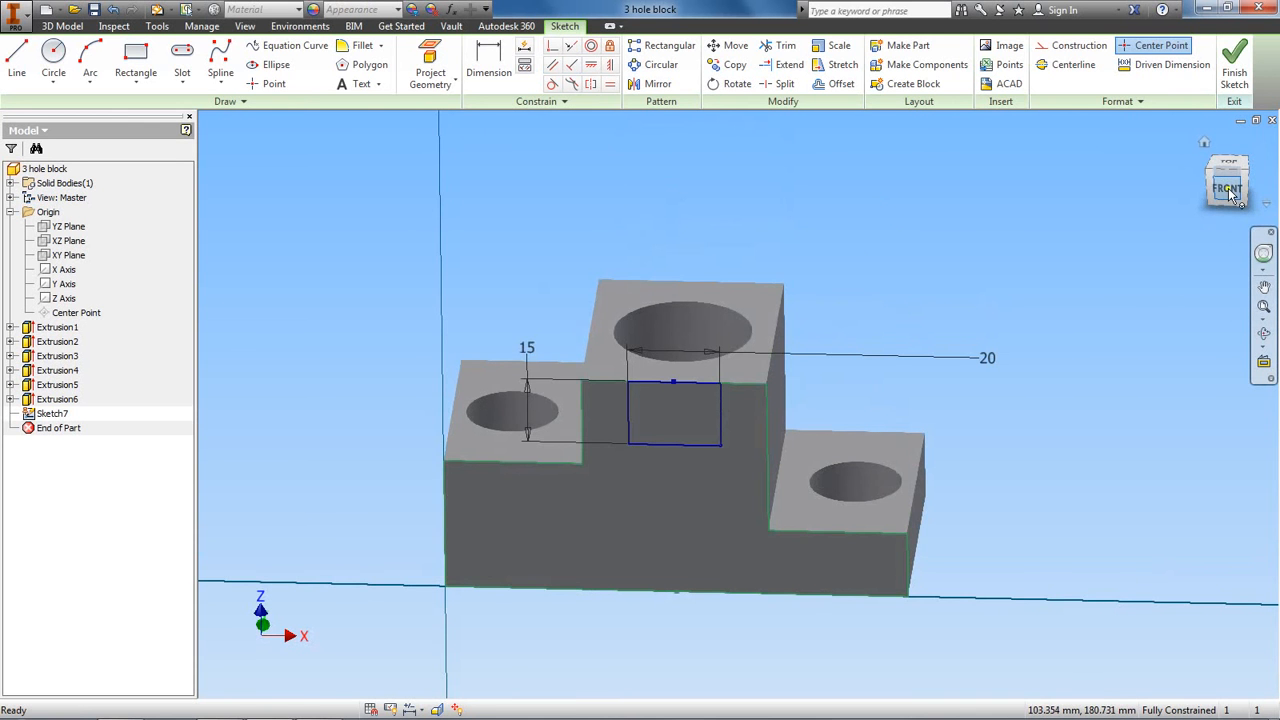
pyautogui.click(1227, 190)
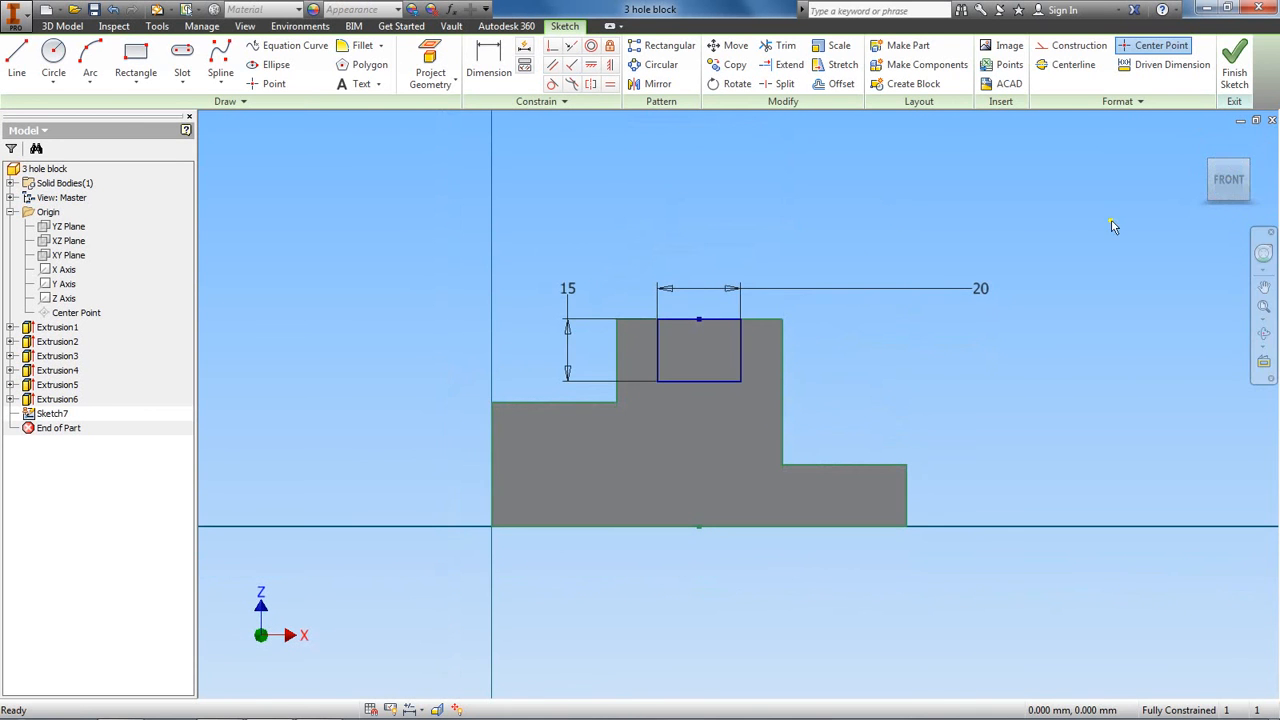
pyautogui.click(1233, 52)
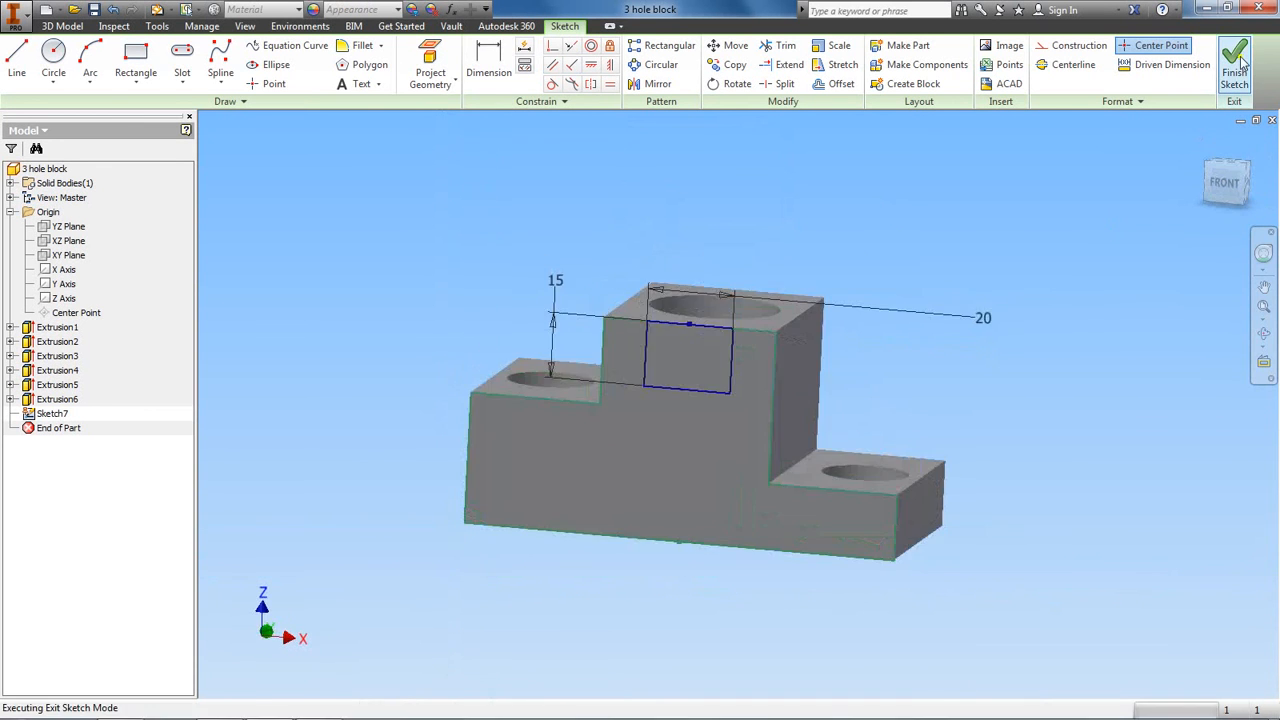
# Extrude the rectangle as a 25 mm cut into the block, then compare with the PDF
pyautogui.click(1232, 55)
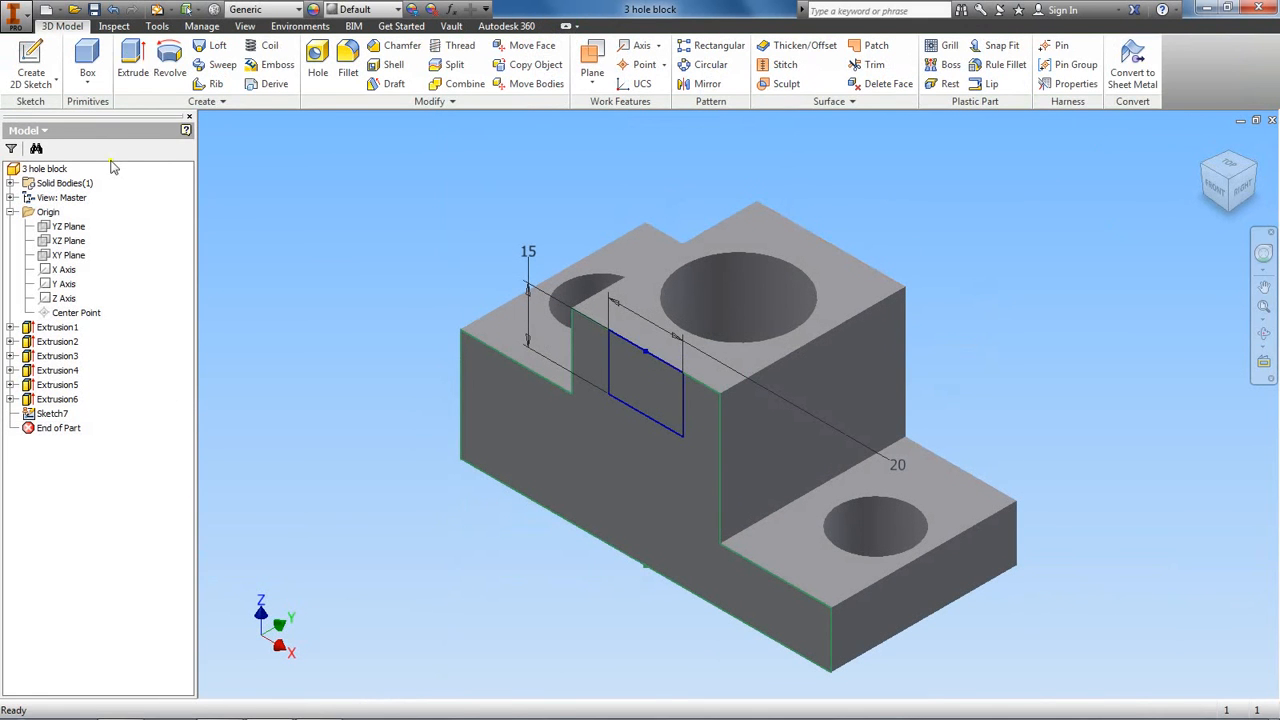
pyautogui.click(131, 55)
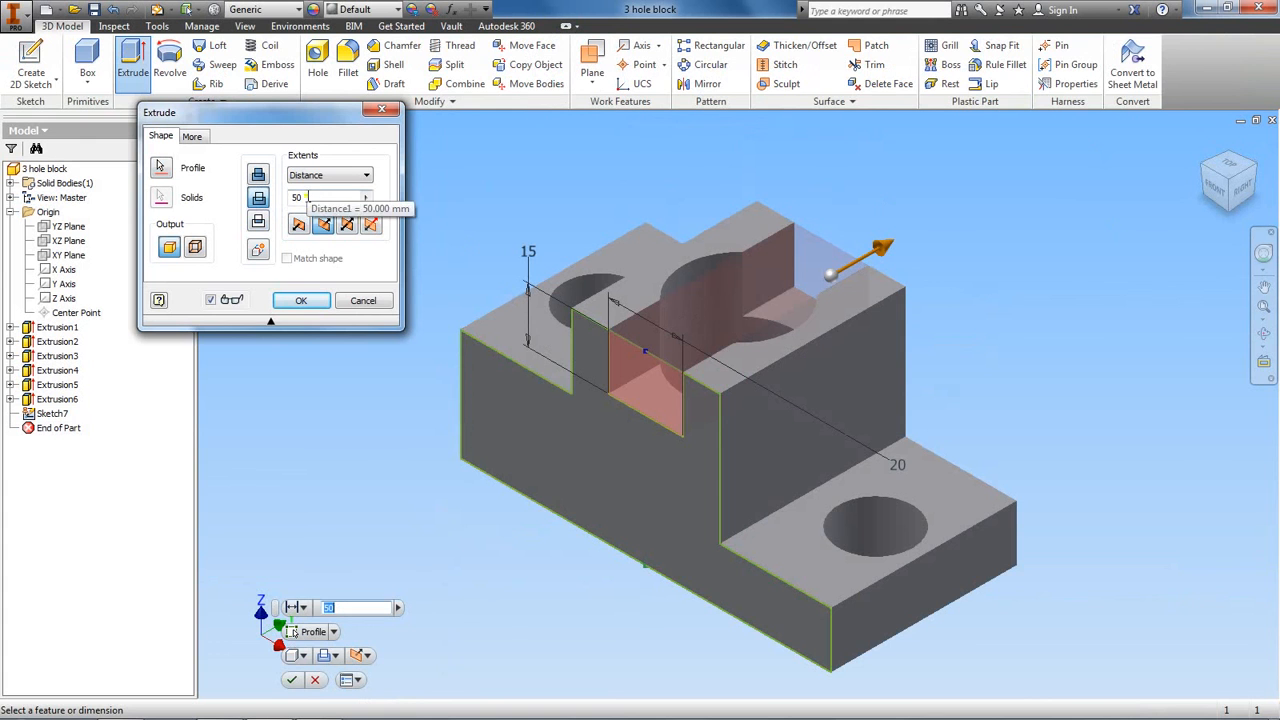
pyautogui.write('25')
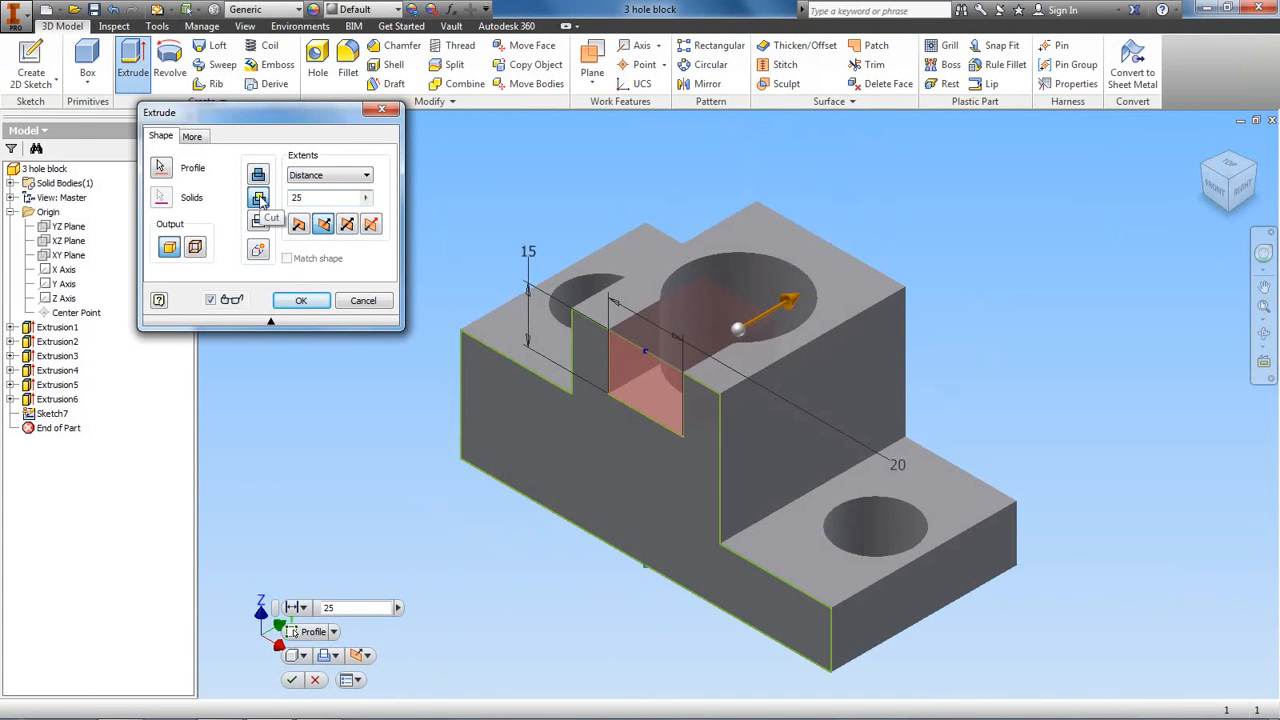
pyautogui.click(301, 300)
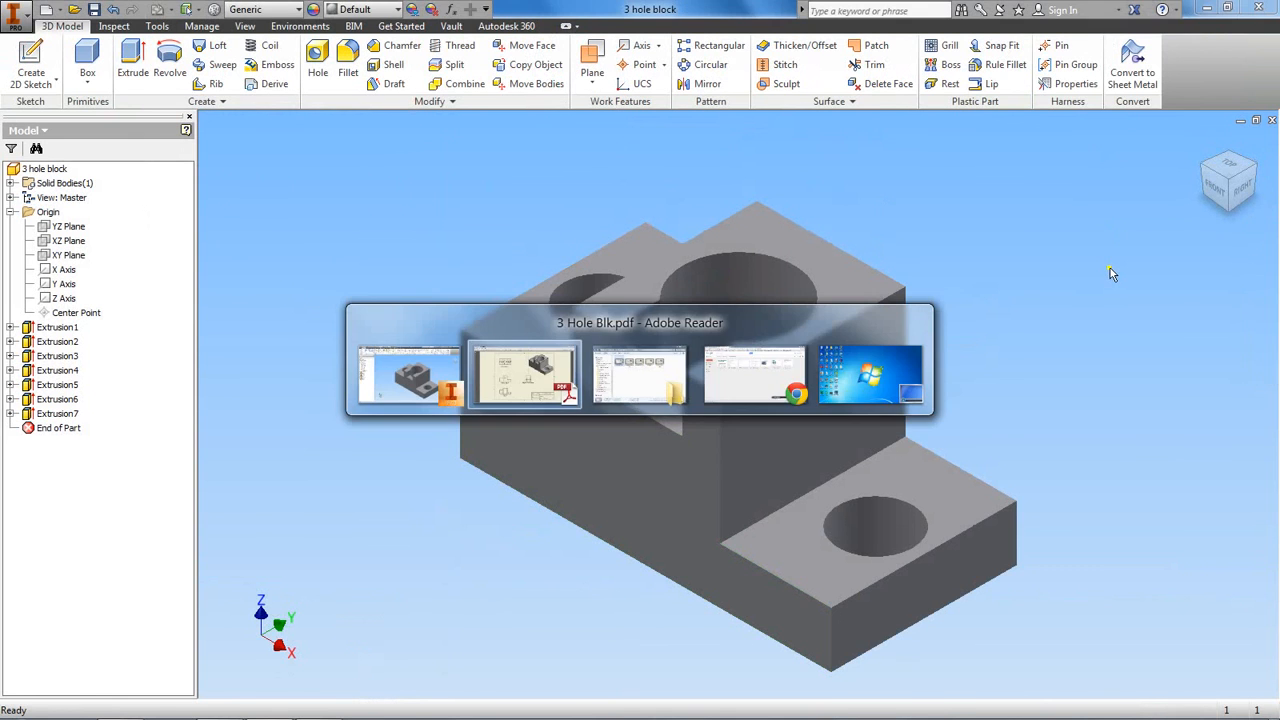
pyautogui.click(523, 375)
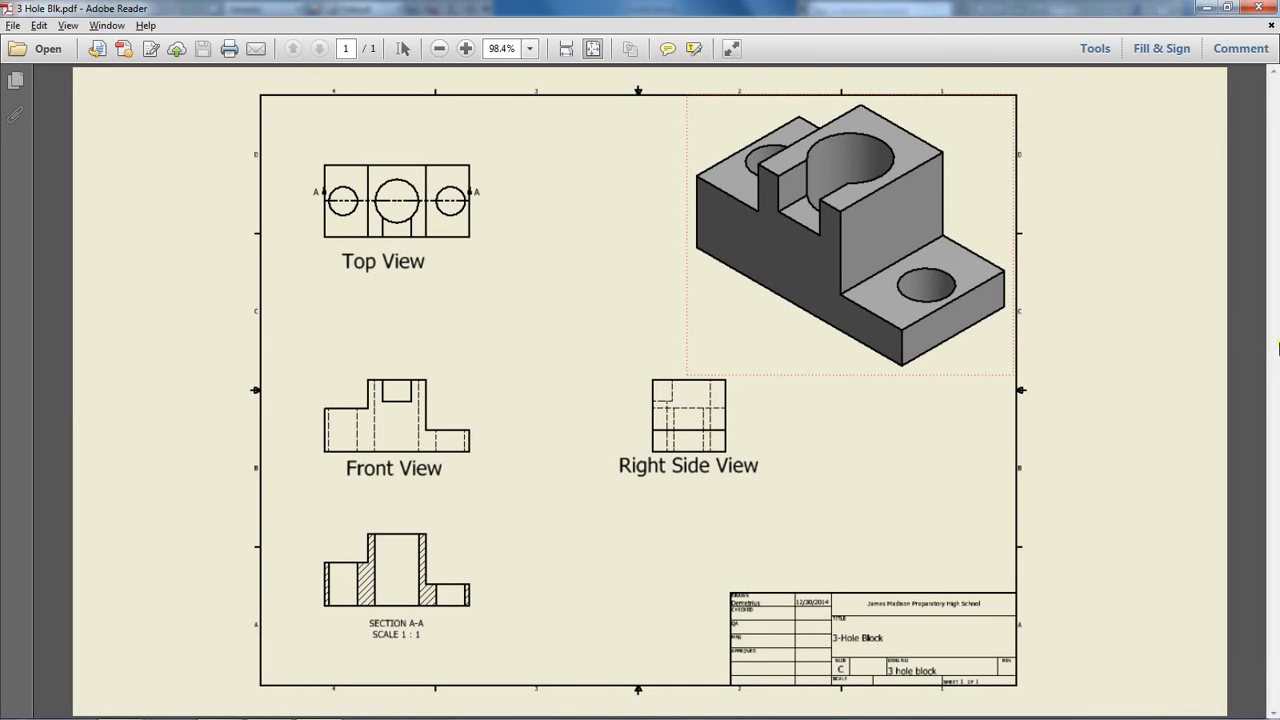
pyautogui.moveTo(838, 205)
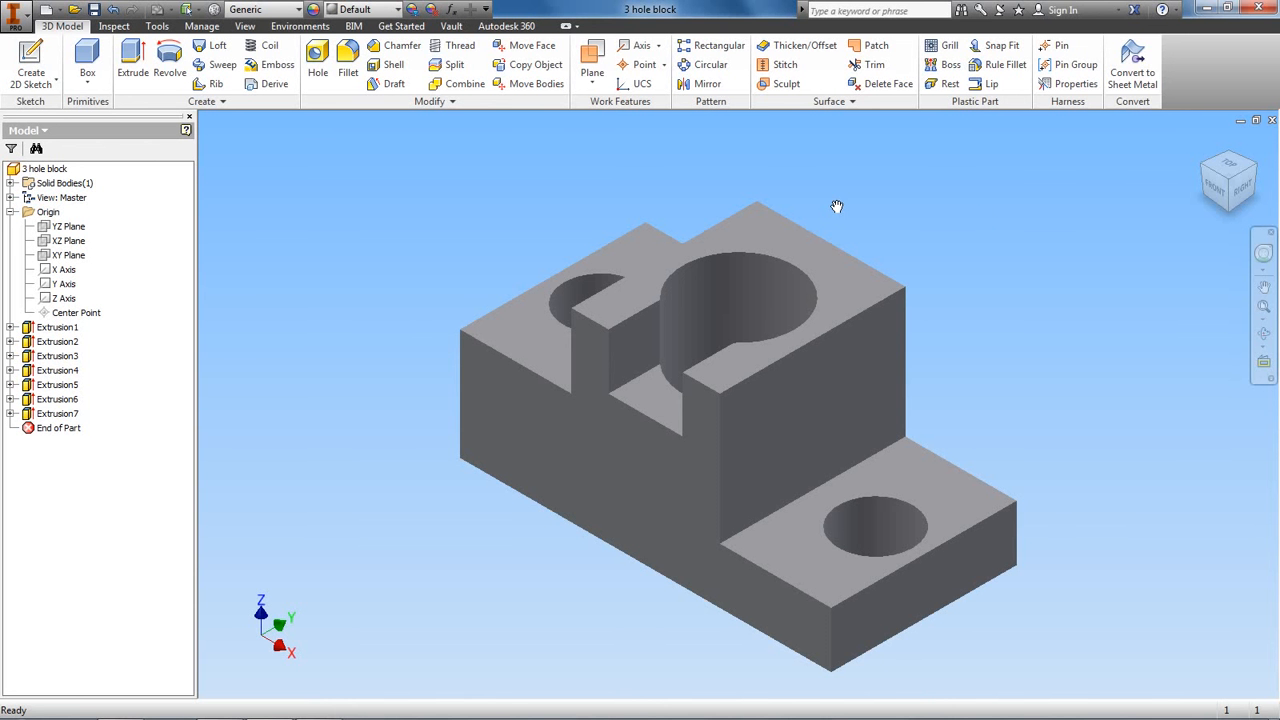
pyautogui.moveTo(369, 206)
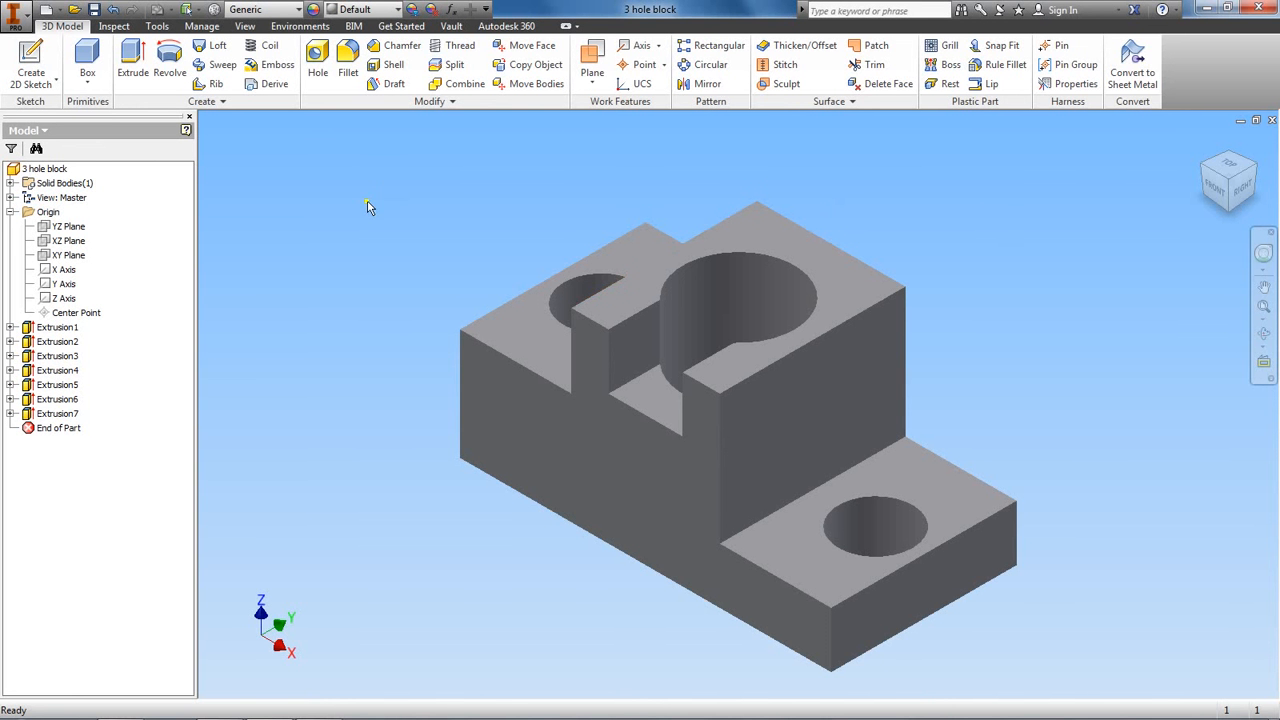